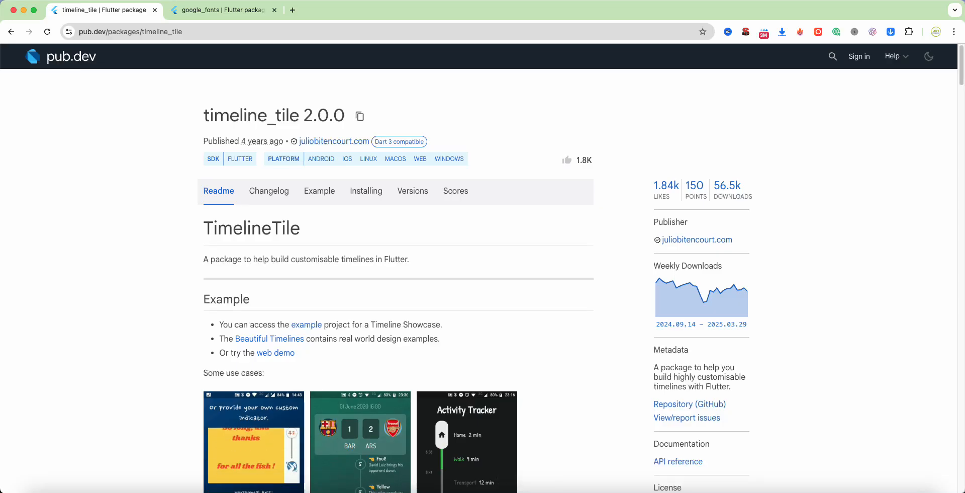
- Leave the timeline_tile page in Chrome and return to main.dart in the editor
{"action": "left_click", "coordinate": [222, 10]}
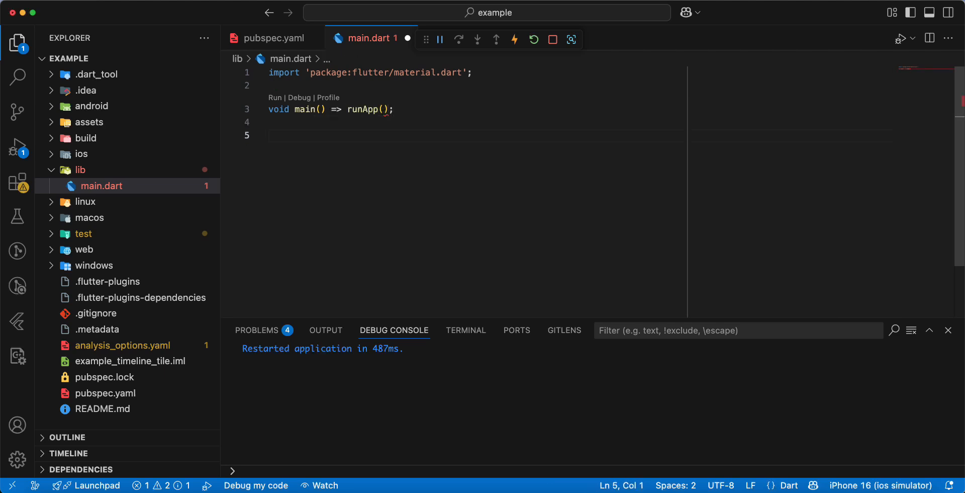
- Declare class FootballTimelineApp extends StatelessWidget with a generated build override
{"action": "type", "text": "class"}
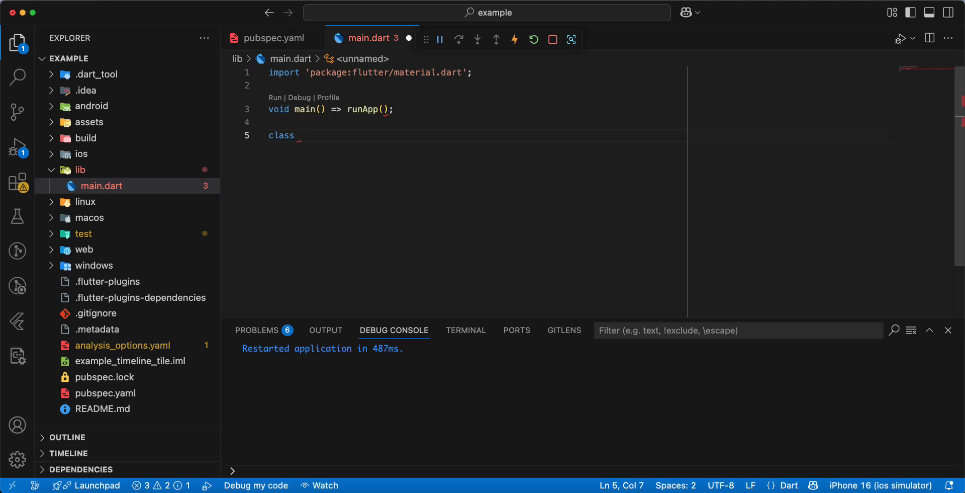
{"action": "type", "text": "Foo"}
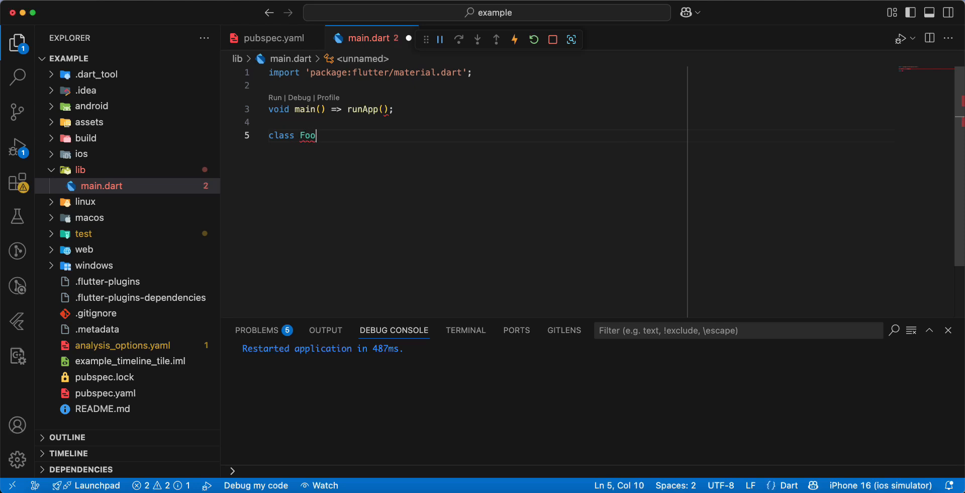
{"action": "type", "text": "tball"}
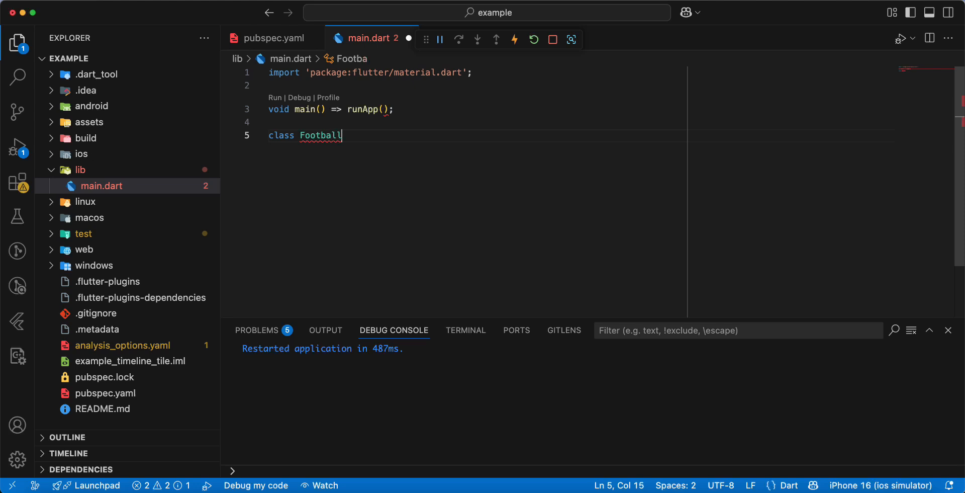
{"action": "type", "text": "Time"}
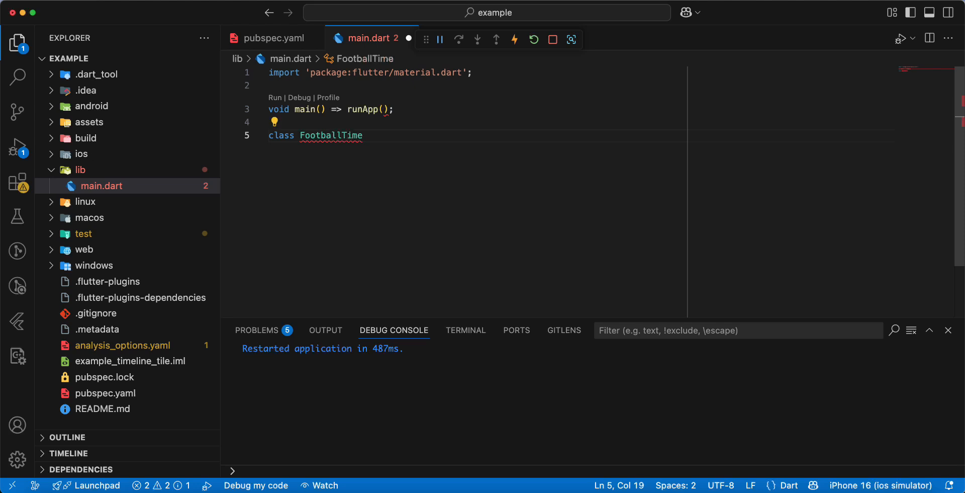
{"action": "type", "text": "LineApp {"}
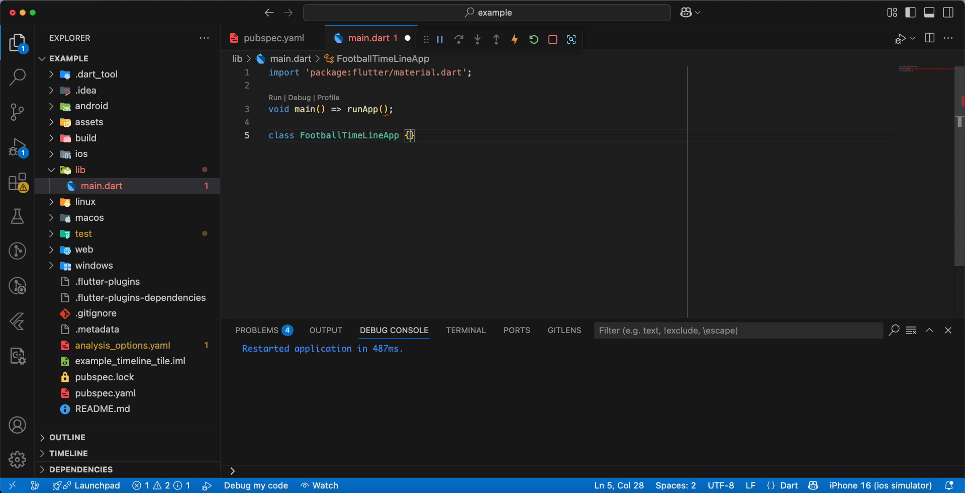
{"action": "type", "text": "extends"}
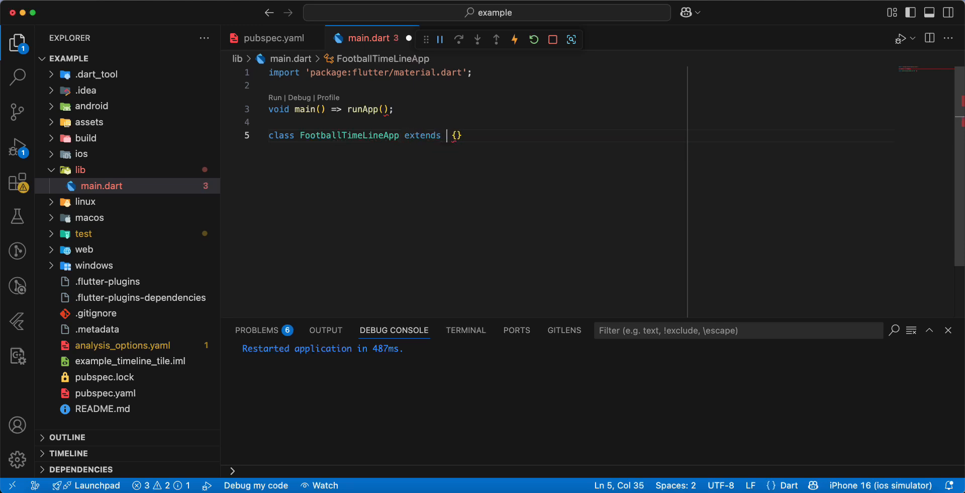
{"action": "type", "text": "StatelessWidget"}
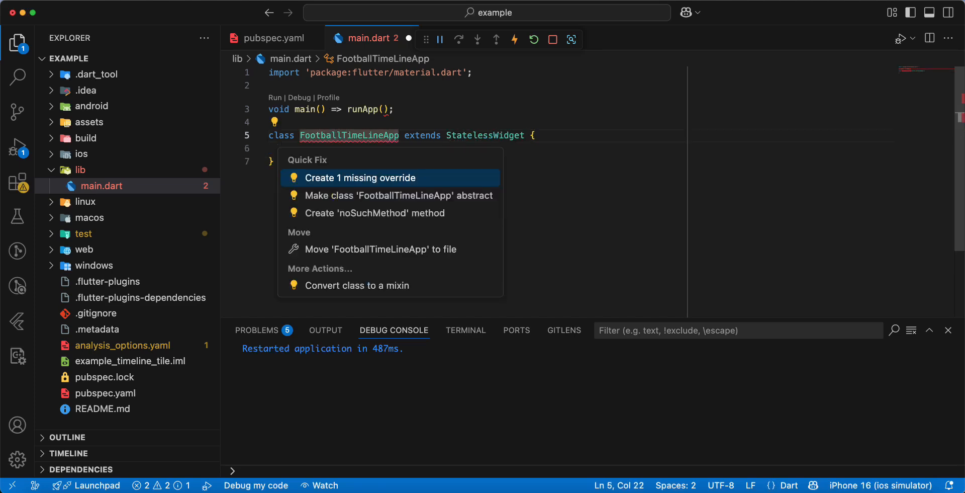
{"action": "left_click", "coordinate": [360, 177]}
{"action": "type", "text": "r"}
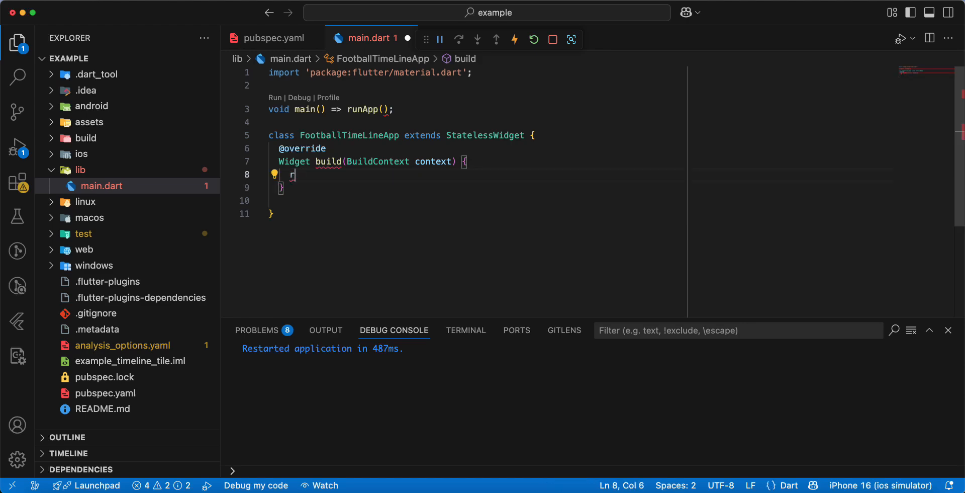
- Return a MaterialApp titled 'Football Timeline' with home: Scaffold() from build
{"action": "type", "text": "eturn"}
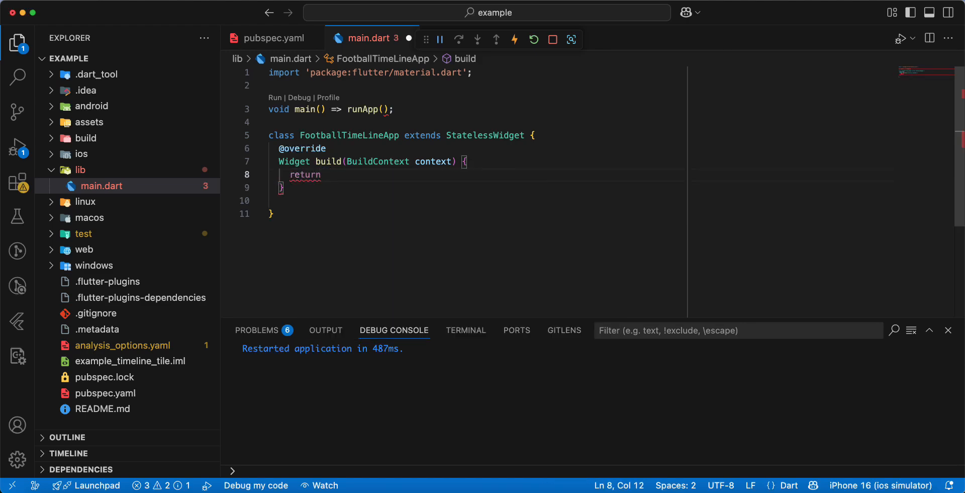
{"action": "type", "text": "Mat"}
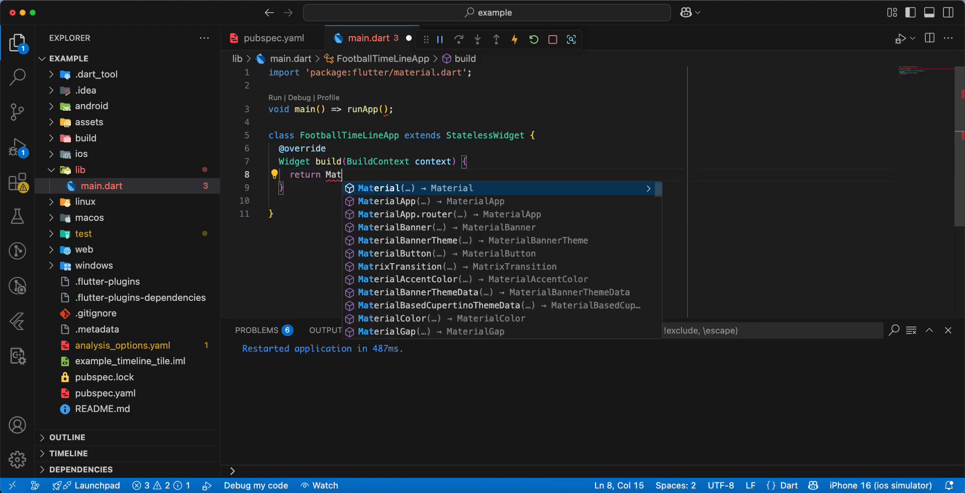
{"action": "left_click", "coordinate": [392, 201]}
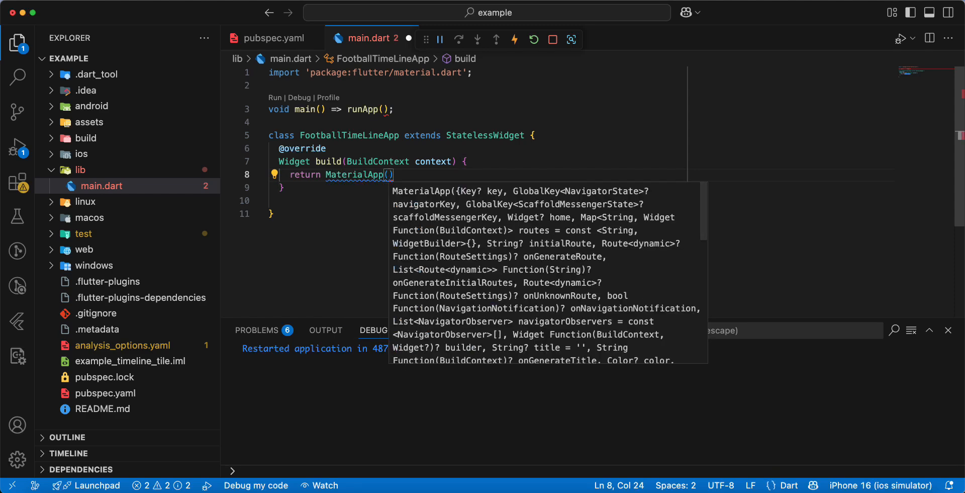
{"action": "type", "text": "de"}
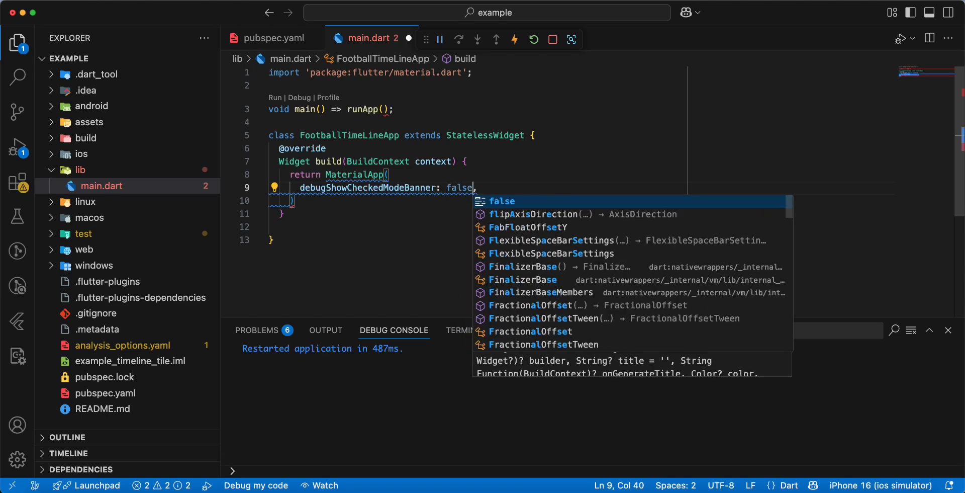
{"action": "type", "text": "title: ,"}
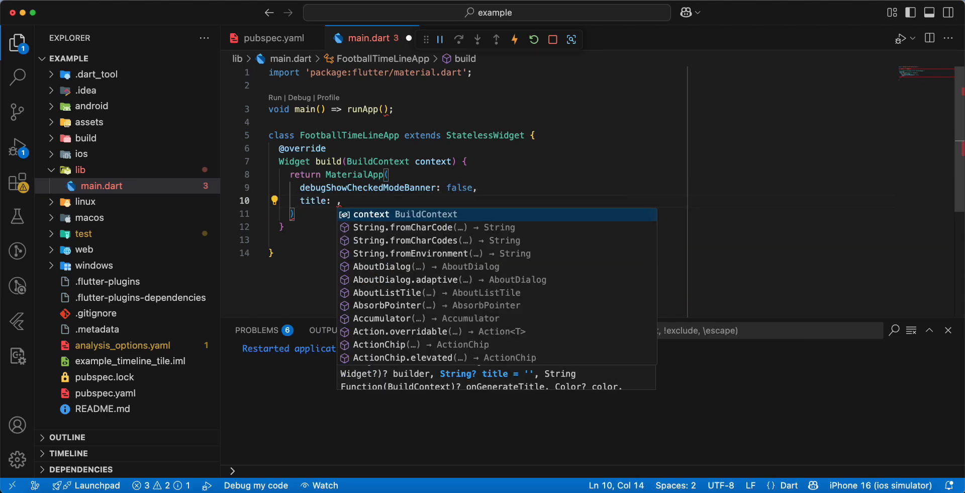
{"action": "type", "text": "'Foot'"}
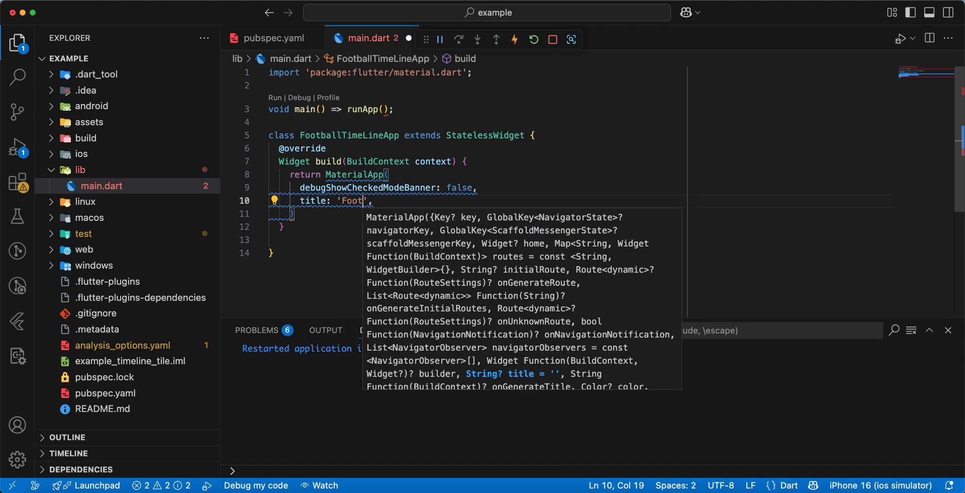
{"action": "type", "text": "ball"}
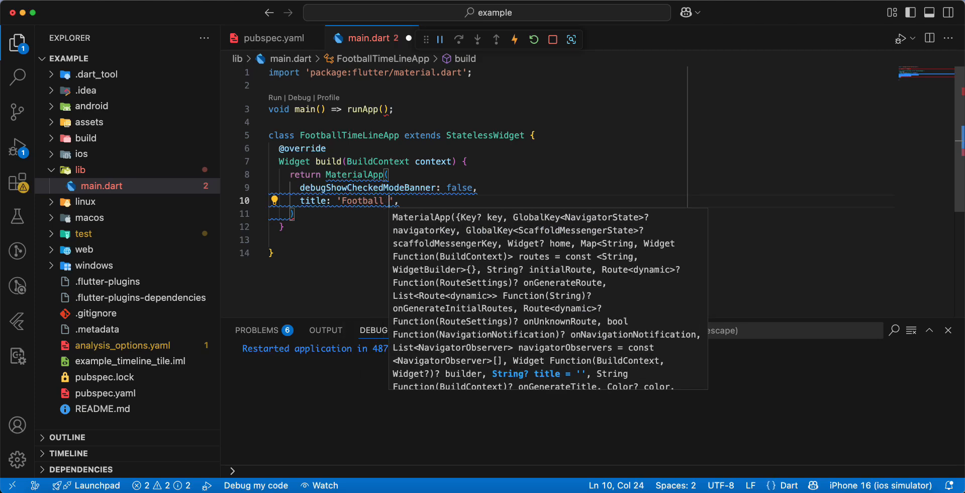
{"action": "type", "text": "Timel"}
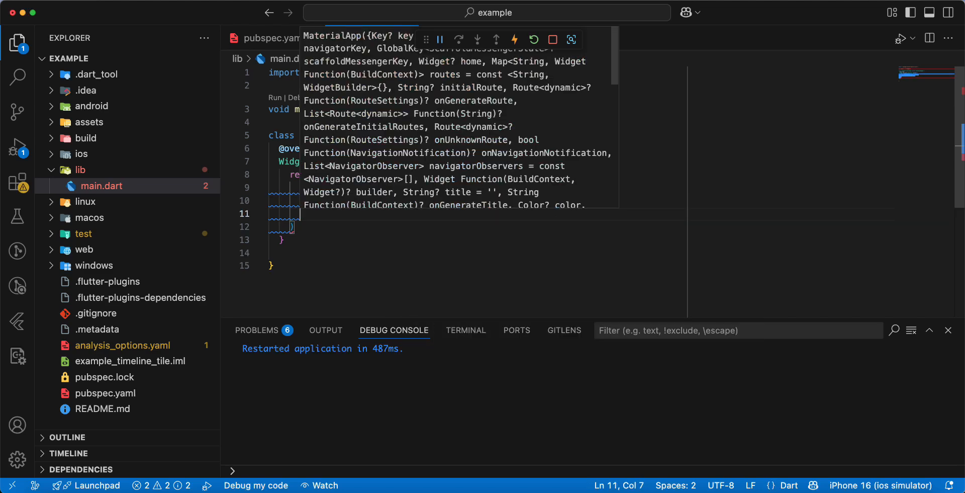
{"action": "type", "text": "ho"}
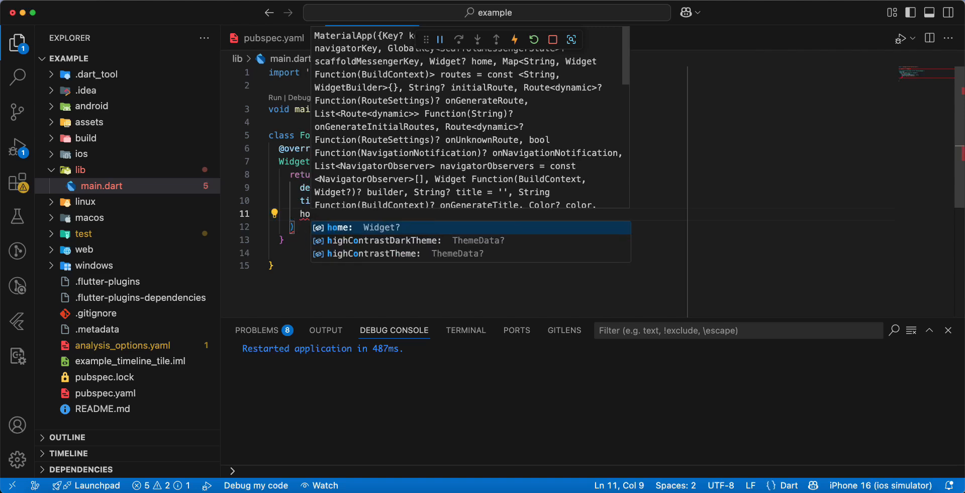
{"action": "type", "text": "Scaffold(),"}
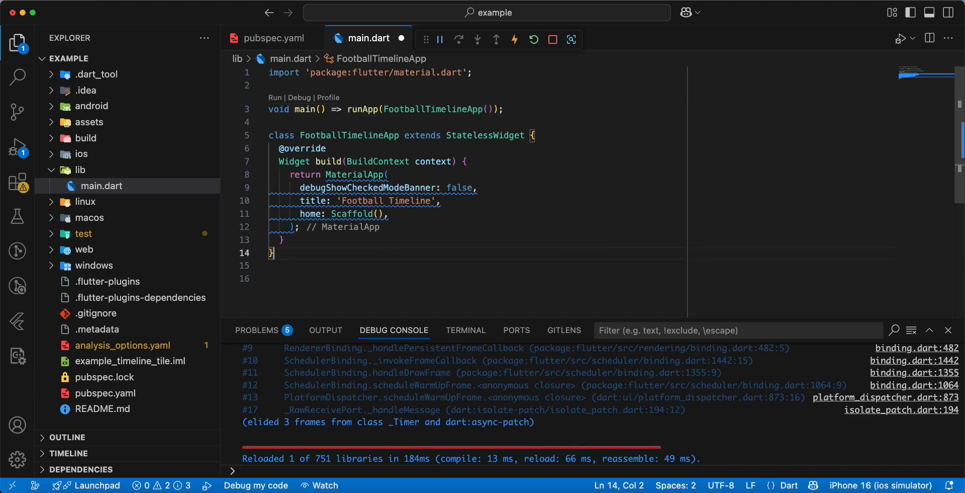
- Declare class FootballTimeline extends StatelessWidget with an empty body
{"action": "type", "text": "class Foot"}
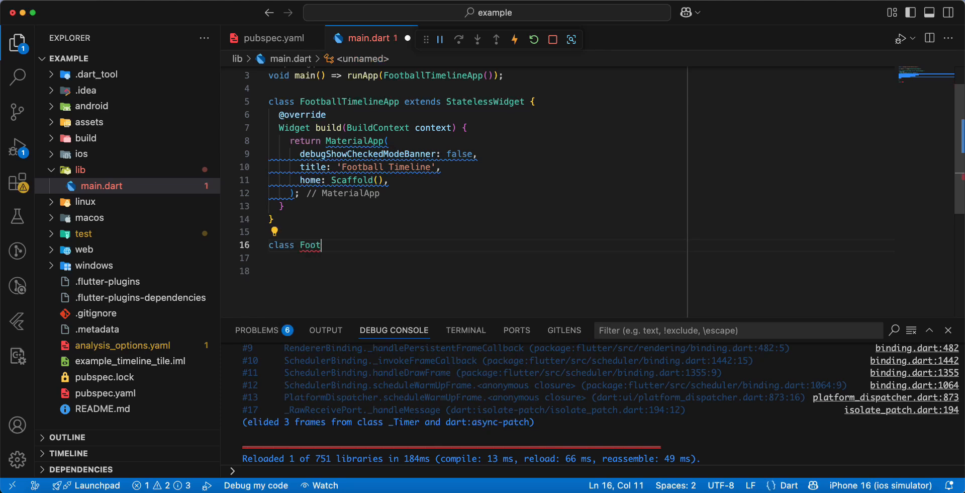
{"action": "type", "text": "bal"}
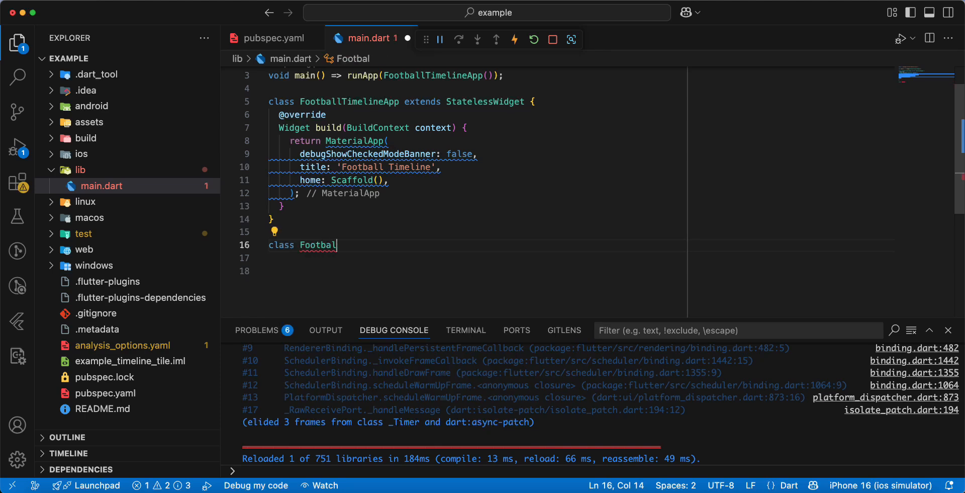
{"action": "type", "text": "lT"}
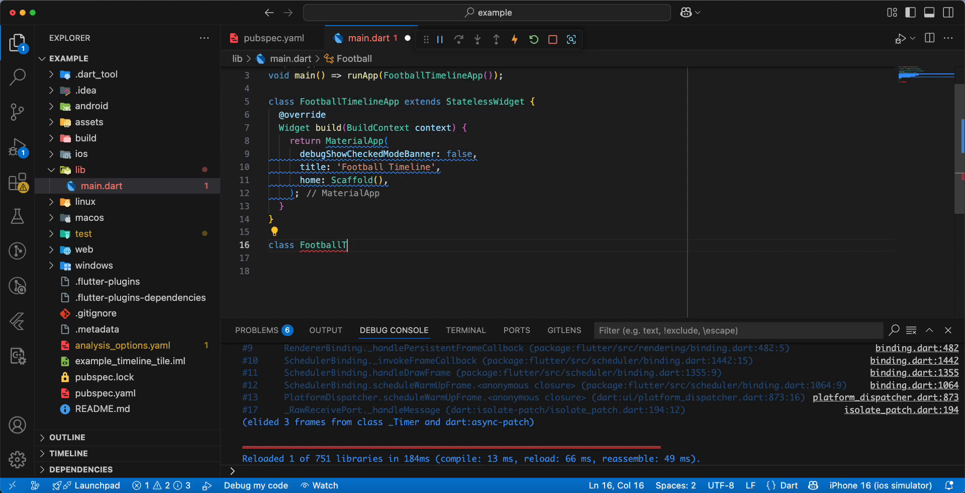
{"action": "type", "text": "ime"}
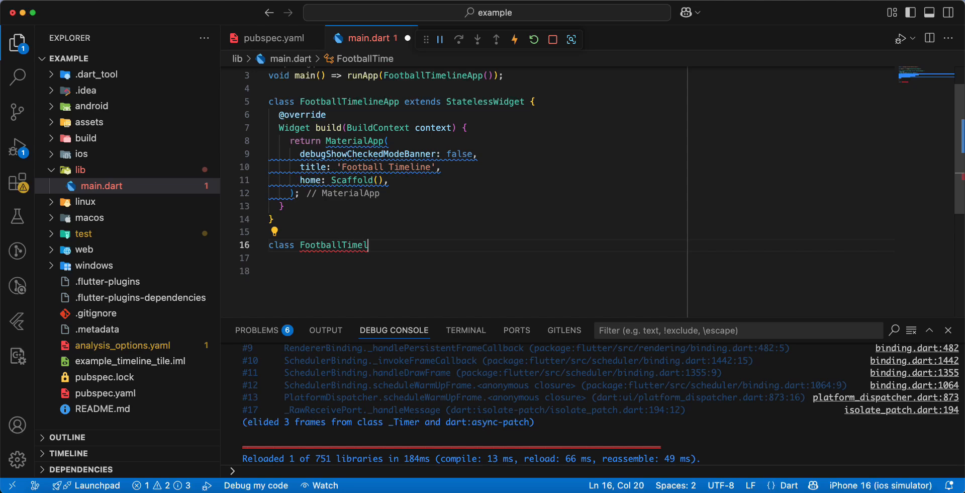
{"action": "type", "text": "line"}
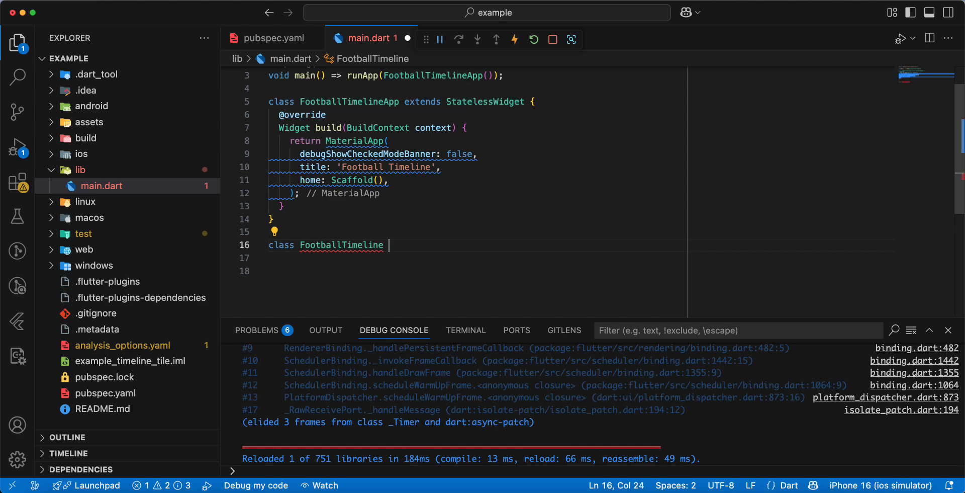
{"action": "type", "text": "extends StatelessWidget"}
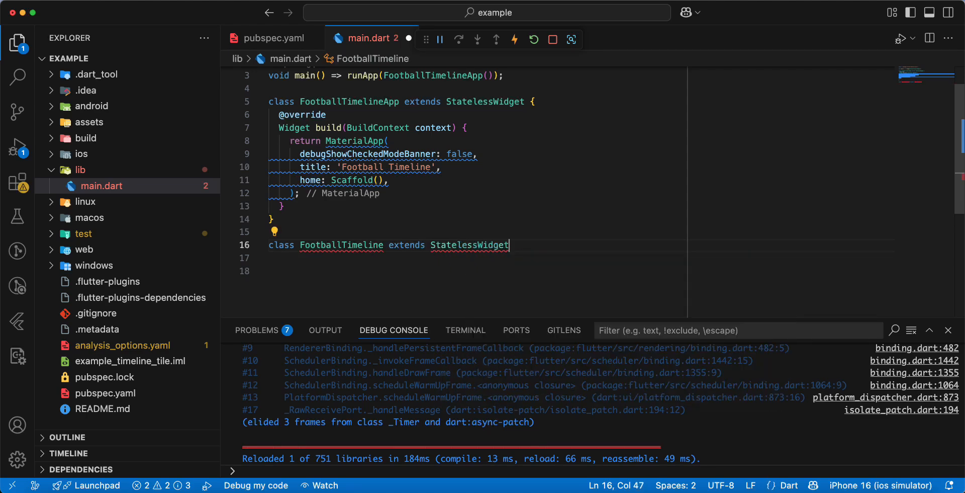
{"action": "type", "text": "{"}
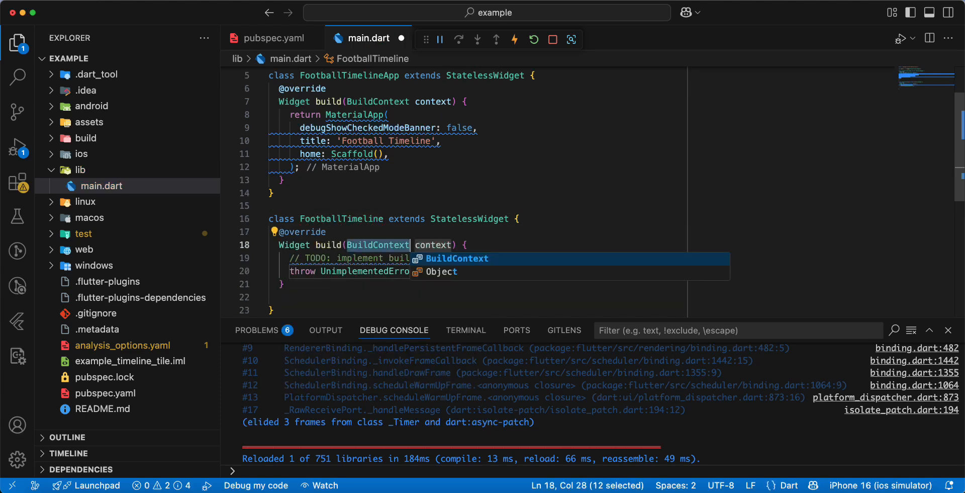
- Convert FootballTimeline to a StatefulWidget via the refactor menu
{"action": "left_click", "coordinate": [274, 205]}
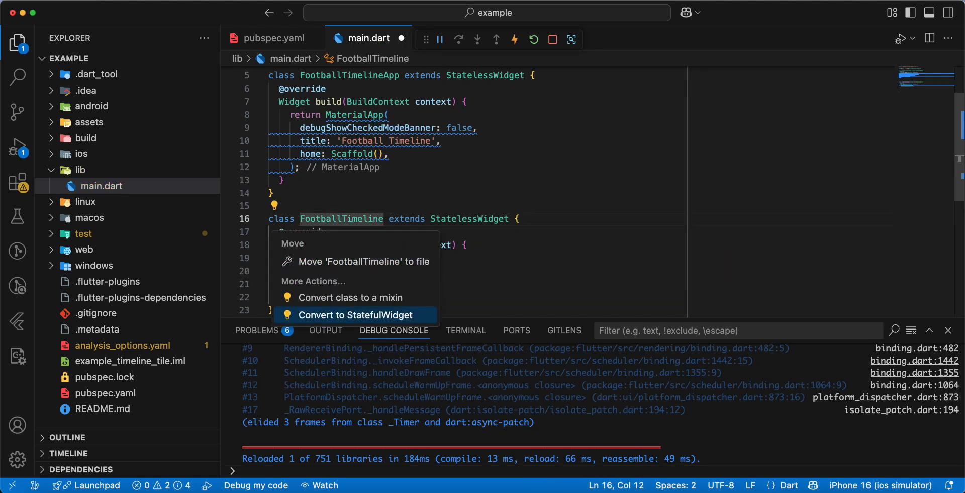
{"action": "left_click", "coordinate": [352, 313]}
{"action": "type", "text": "FootballTimeline"}
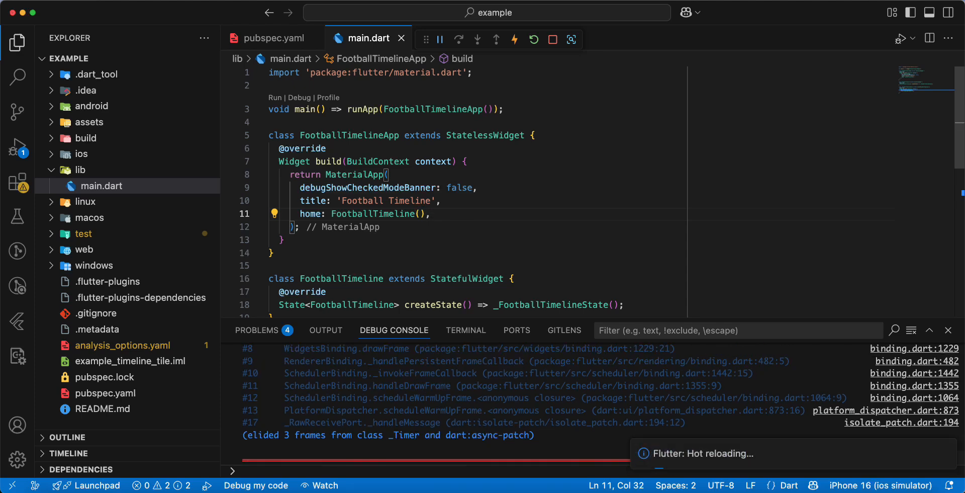
- Import package:google_fonts for the GoogleFonts.dosis styles in the new child widgets
{"action": "scroll", "scroll_direction": "down", "scroll_amount": 3}
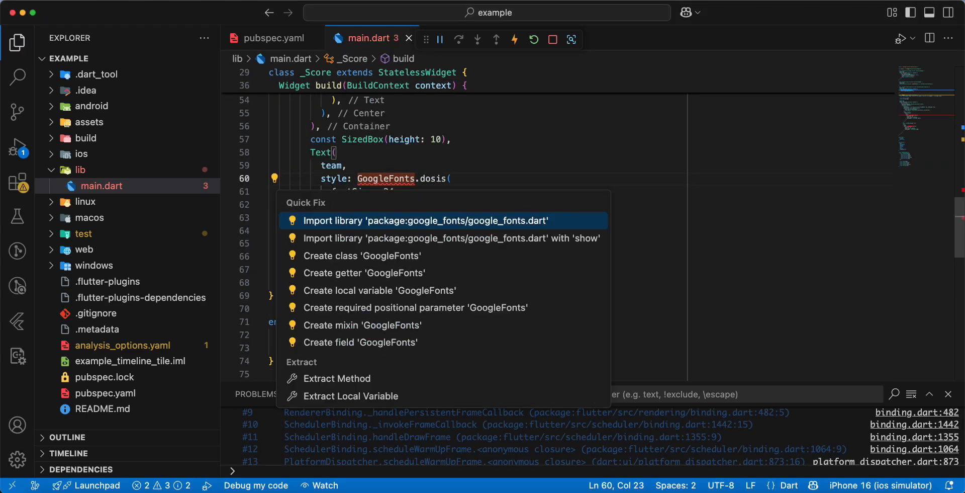
{"action": "left_click", "coordinate": [441, 220]}
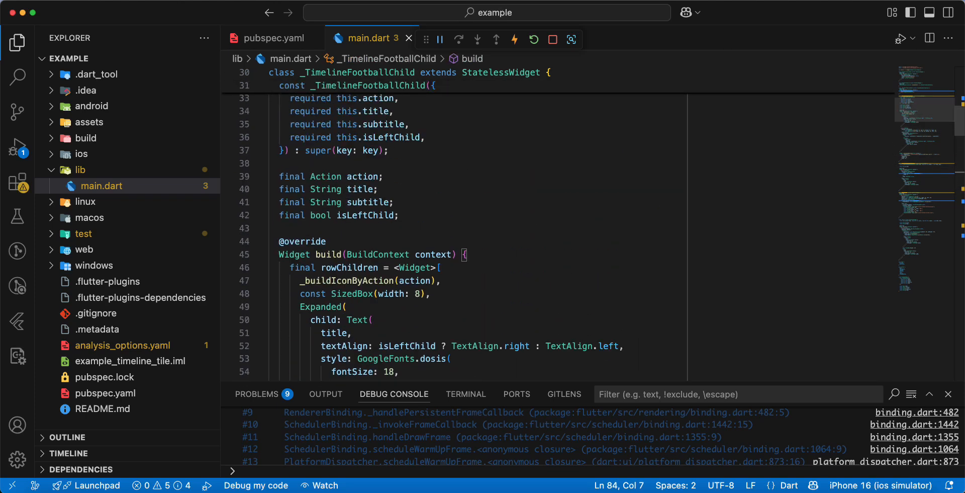
{"action": "scroll", "scroll_direction": "up", "scroll_amount": 3}
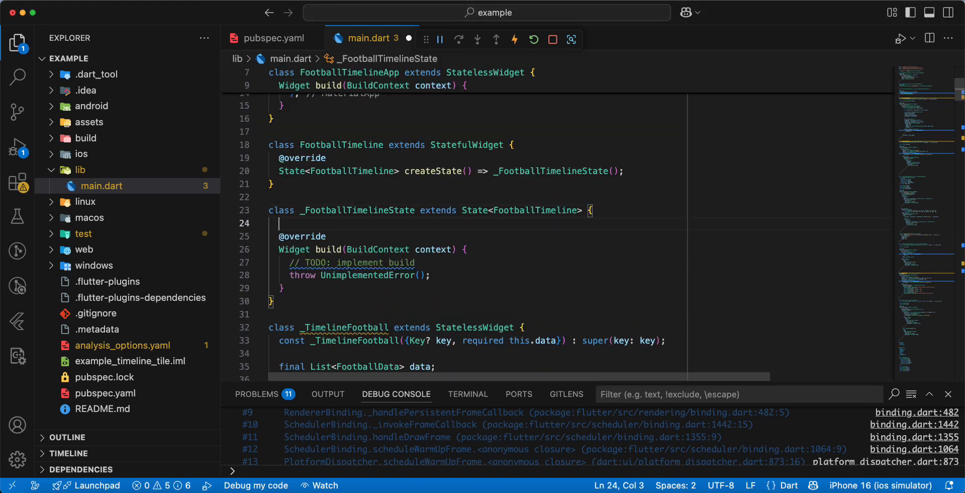
- Declare List<FootballData> _firstHalf = [] and List<FootballData> _secondHalf = [] in the state
{"action": "type", "text": "List<>"}
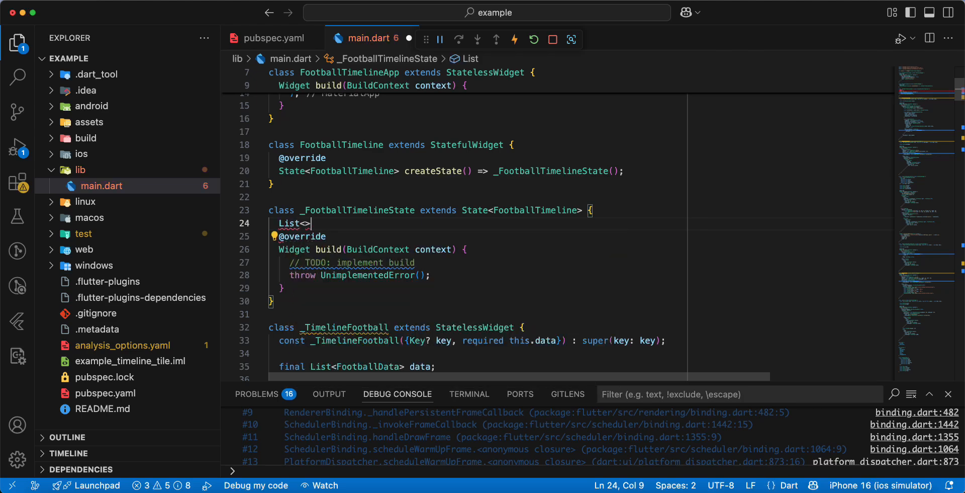
{"action": "type", "text": "FootballData"}
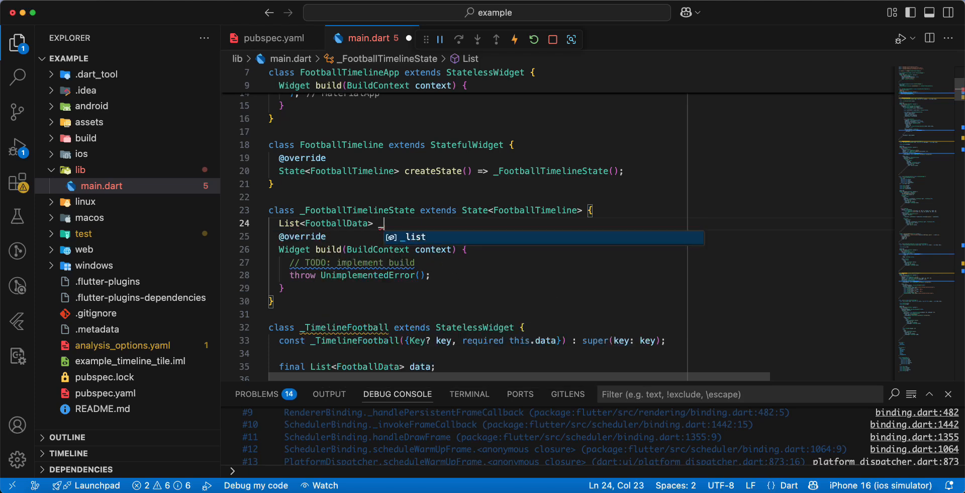
{"action": "type", "text": "_first"}
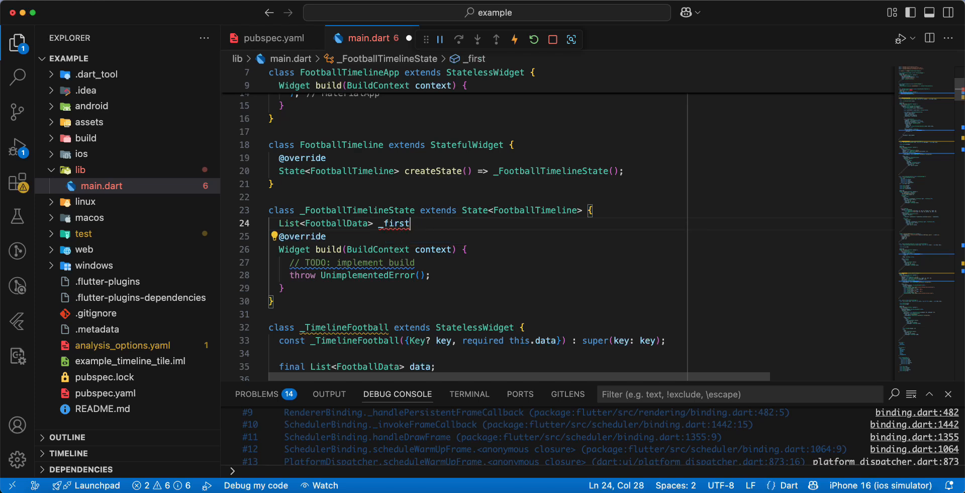
{"action": "type", "text": "H"}
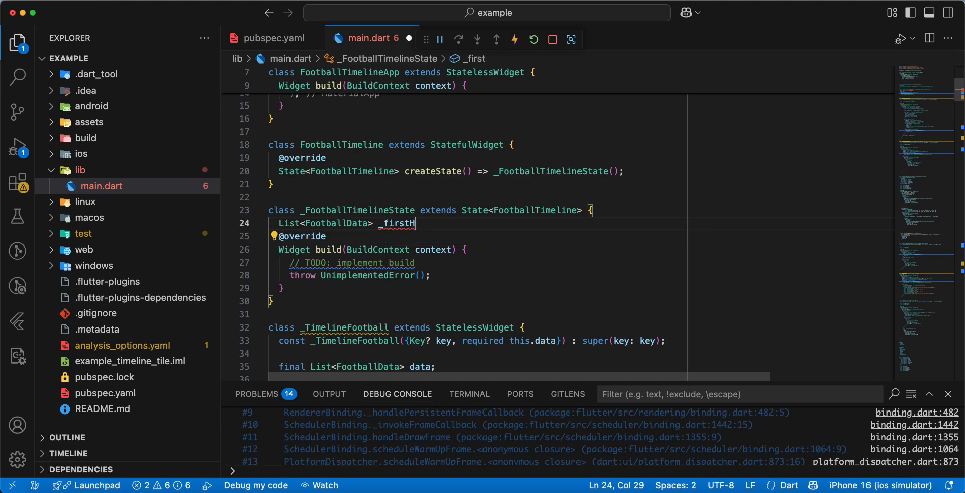
{"action": "type", "text": "alf ="}
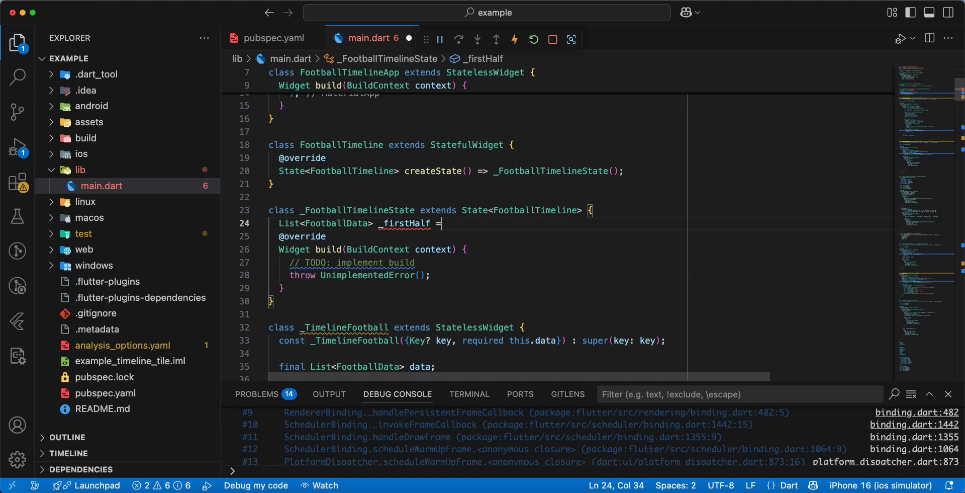
{"action": "type", "text": "[]"}
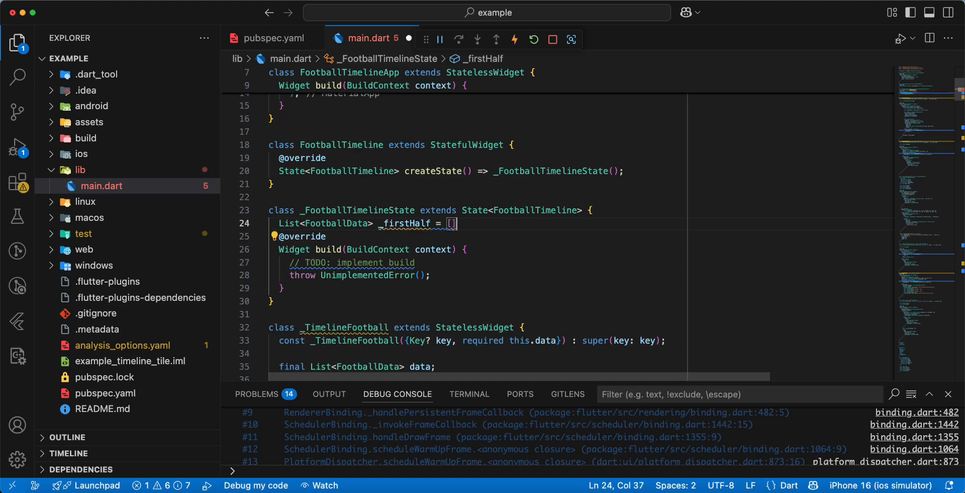
{"action": "type", "text": "List"}
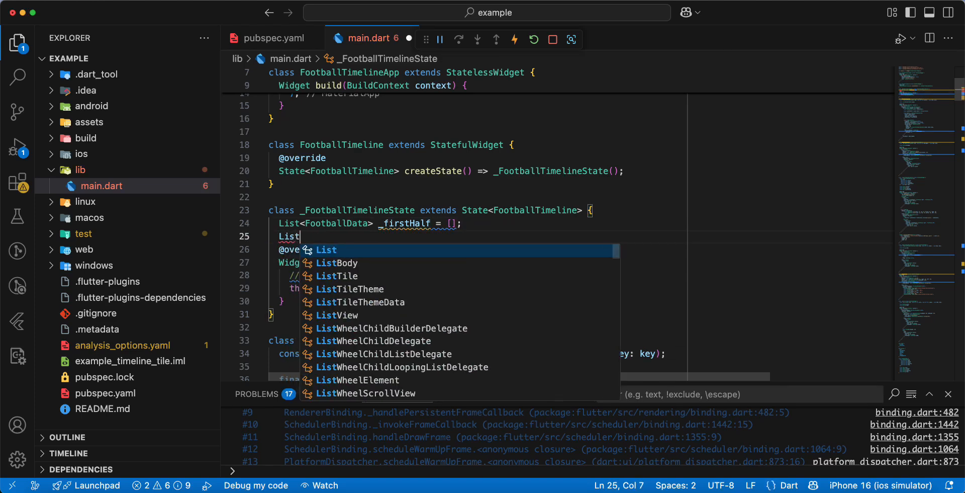
{"action": "type", "text": "<FootballData>"}
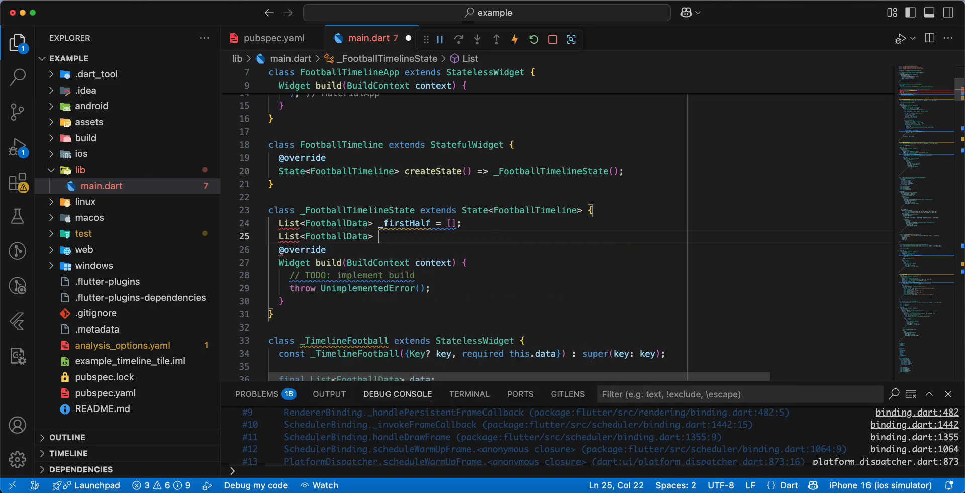
{"action": "type", "text": "_"}
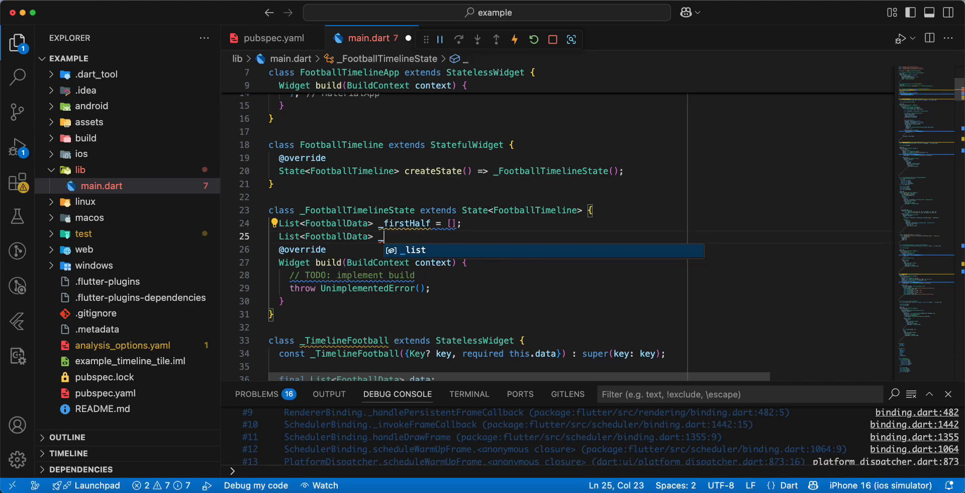
{"action": "type", "text": "seco"}
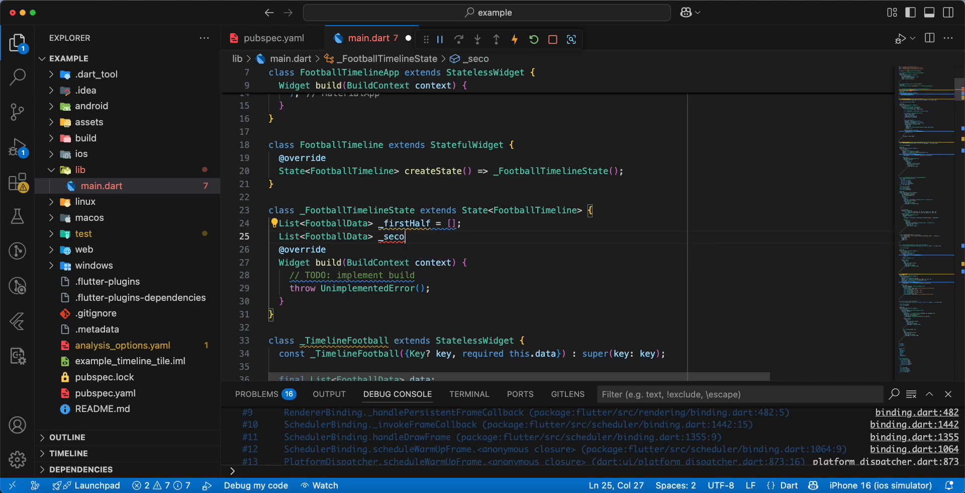
{"action": "type", "text": "ndHalf ="}
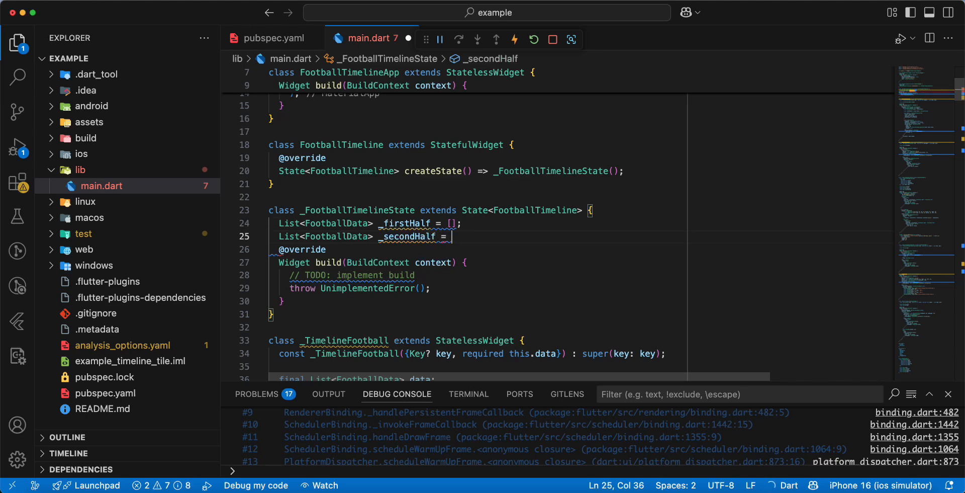
{"action": "type", "text": "[];"}
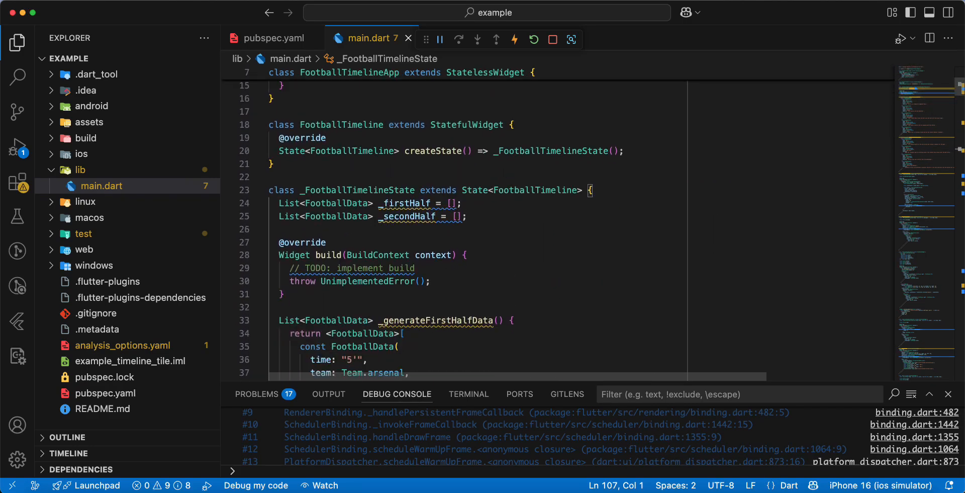
- Add initState assigning _firstHalf and _secondHalf from _generateFirstHalfData() and _generateSecondHalfData()
{"action": "type", "text": "initState() {"}
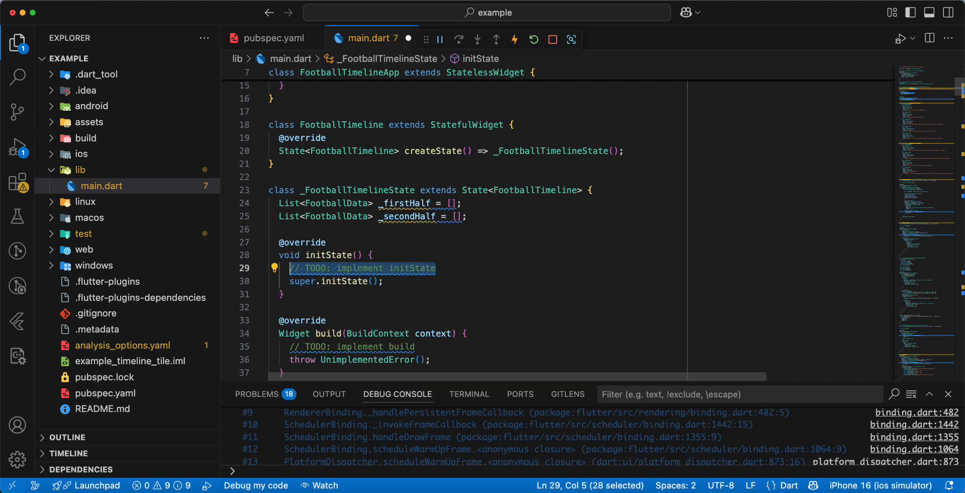
{"action": "type", "text": "_firstHalf ="}
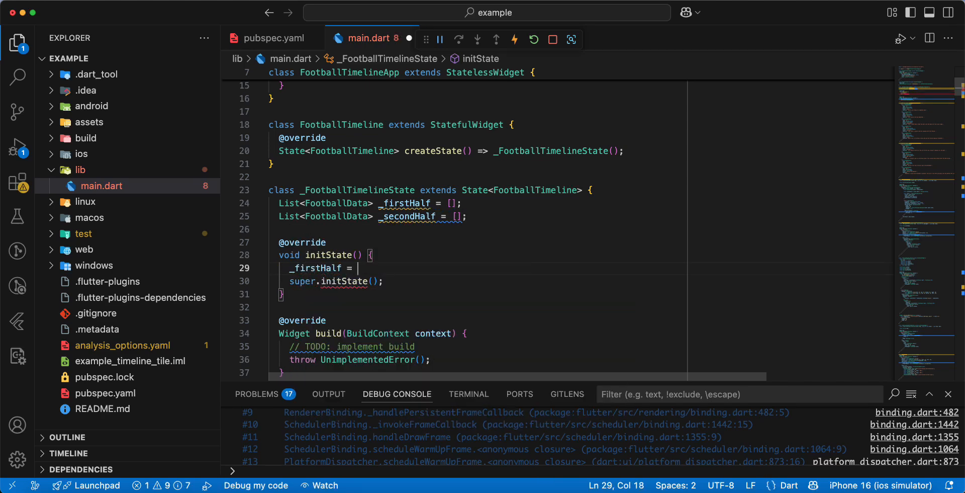
{"action": "type", "text": "_generateFirstHalfData();"}
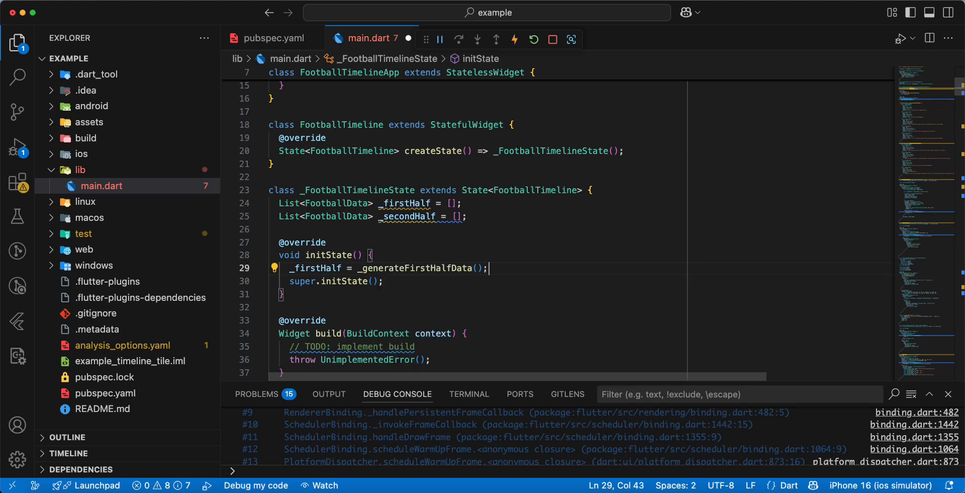
{"action": "type", "text": "_secondHalf = _ge"}
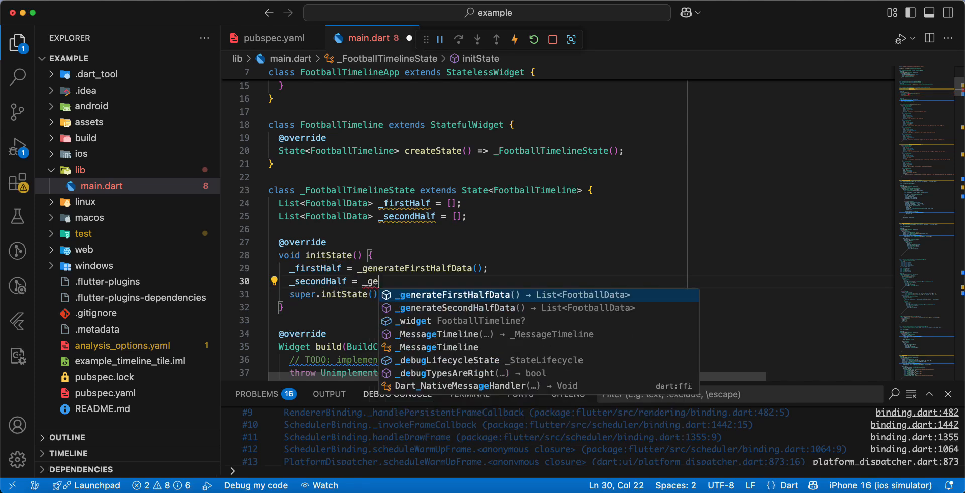
{"action": "type", "text": "teSecondHalfData();"}
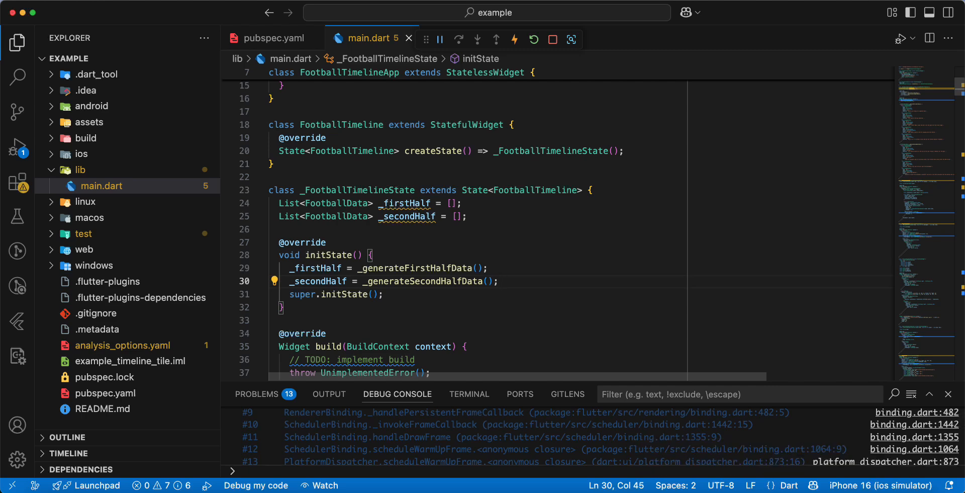
{"action": "scroll", "scroll_direction": "down", "scroll_amount": 3}
{"action": "type", "text": "r"}
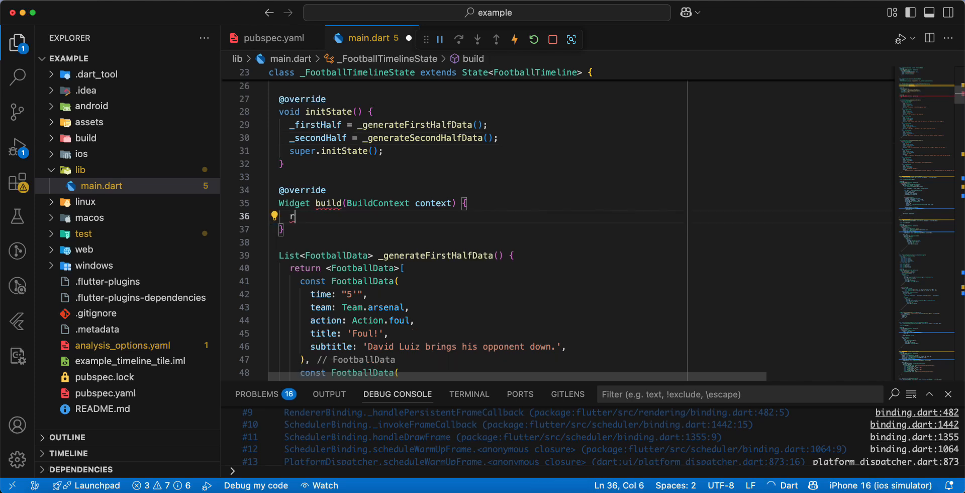
- Return a Container with a BoxDecoration LinearGradient running from topLeft to bottomRight
{"action": "type", "text": "eturn Container("}
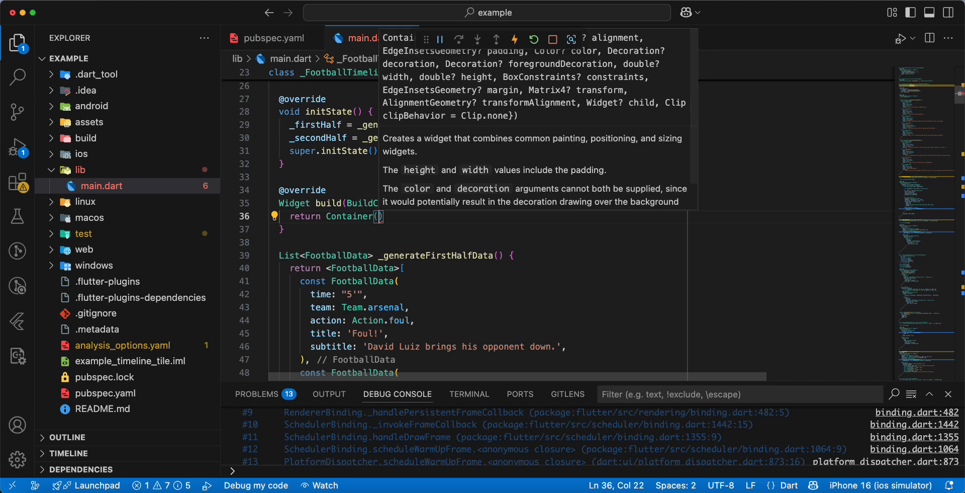
{"action": "type", "text": "decoration: ,"}
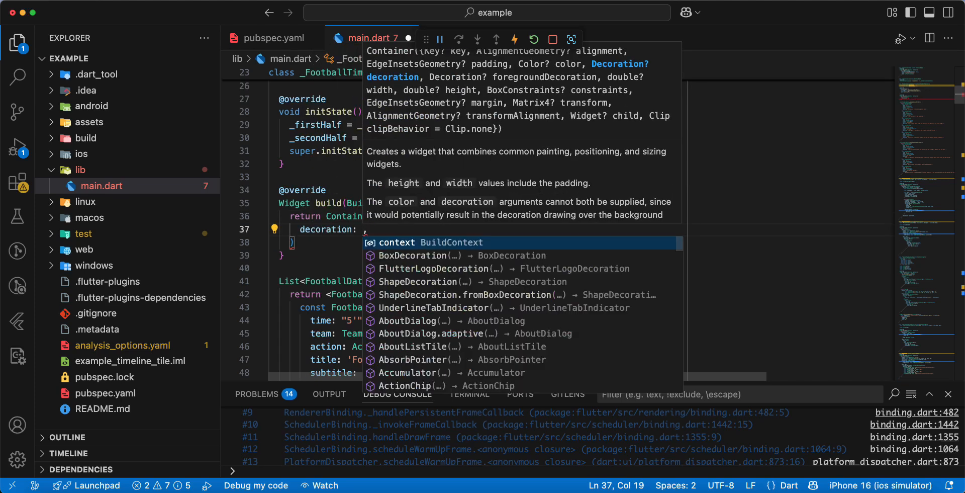
{"action": "type", "text": "BoxDecoration()"}
{"action": "type", "text": "g"}
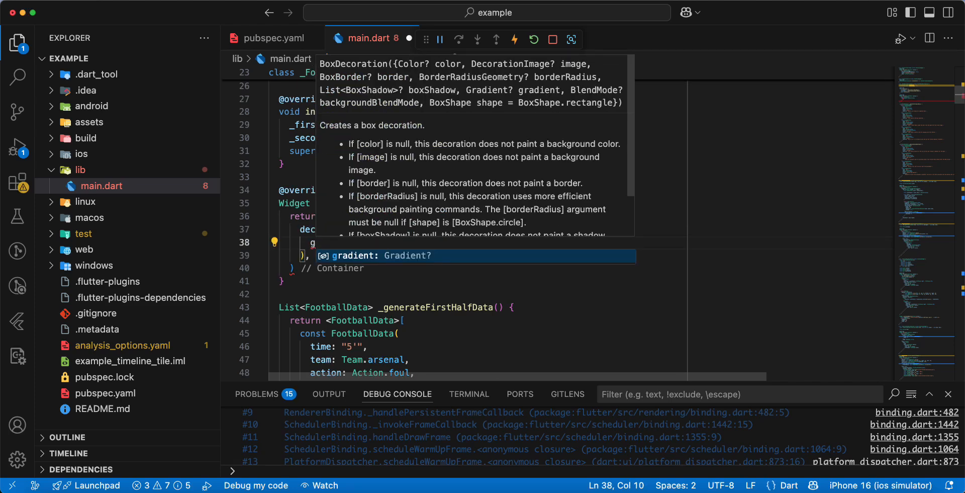
{"action": "type", "text": "LinearGradient(colors:"}
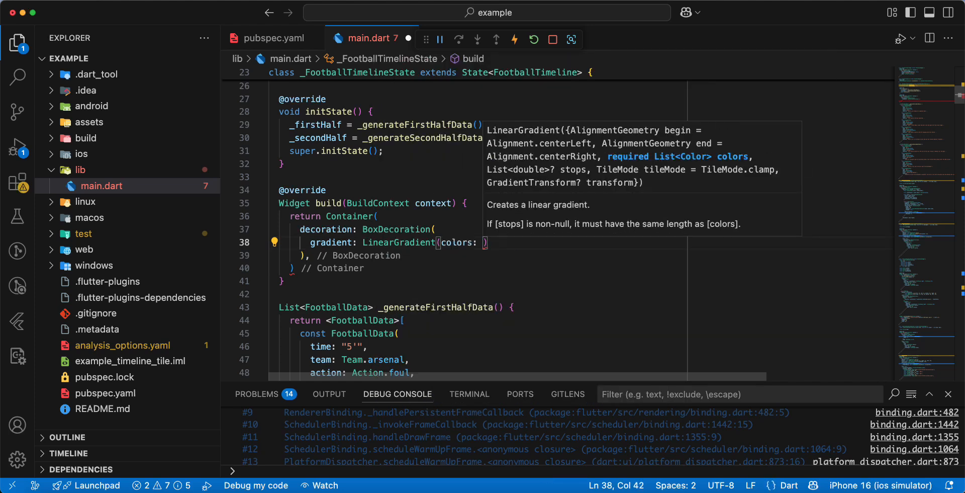
{"action": "type", "text": "[]),"}
{"action": "type", "text": "begin: Alignment(x, "}
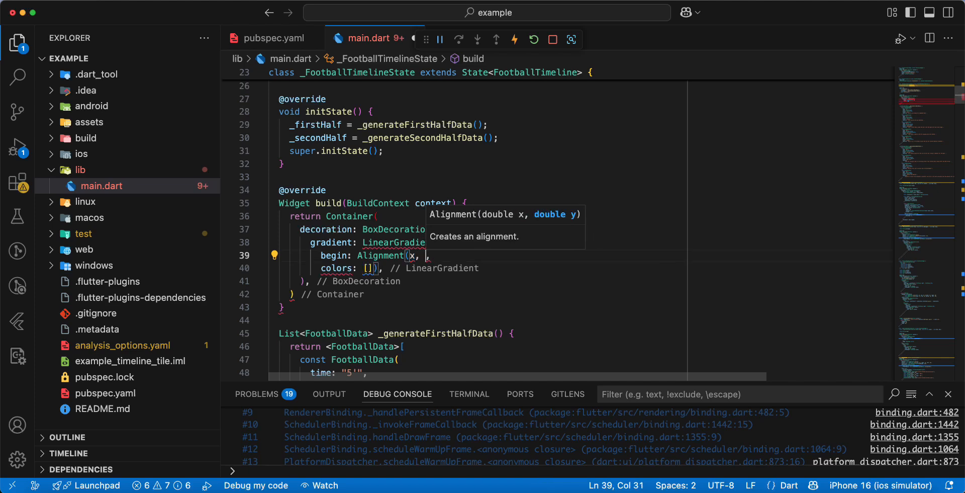
{"action": "type", "text": ".to"}
{"action": "type", "text": "e"}
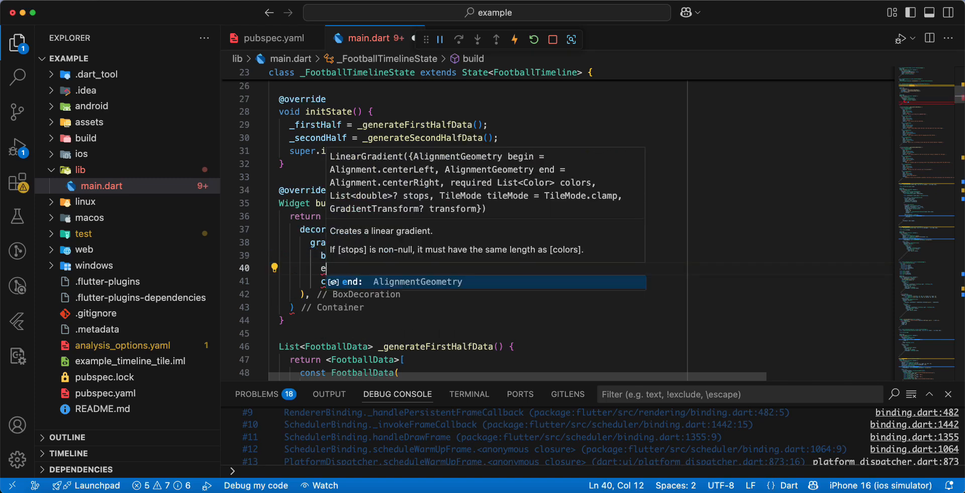
{"action": "type", "text": "ALi"}
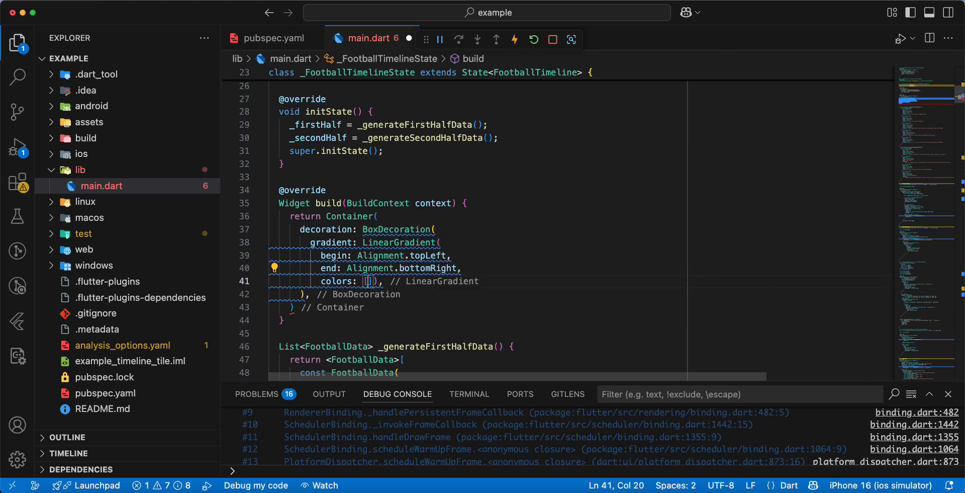
- Fill the gradient's colors list with two hex Color values
{"action": "type", "text": "Color(value"}
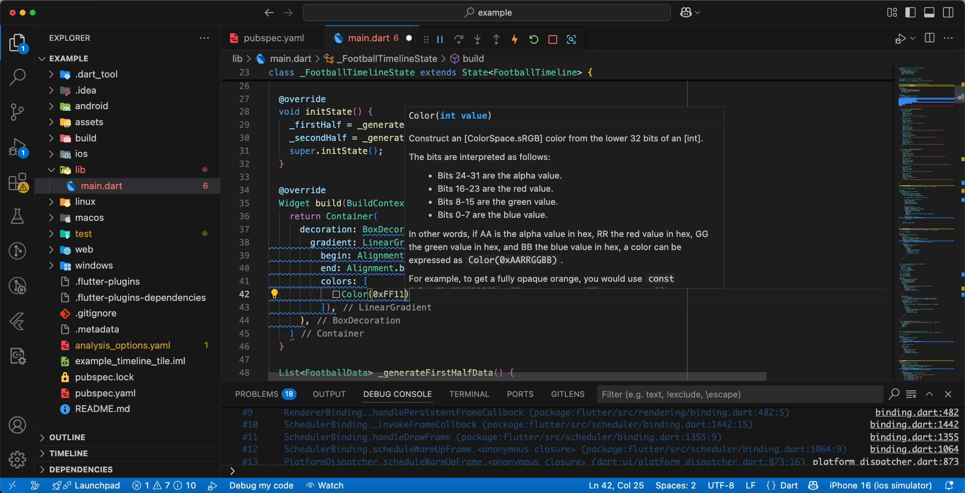
{"action": "type", "text": "7"}
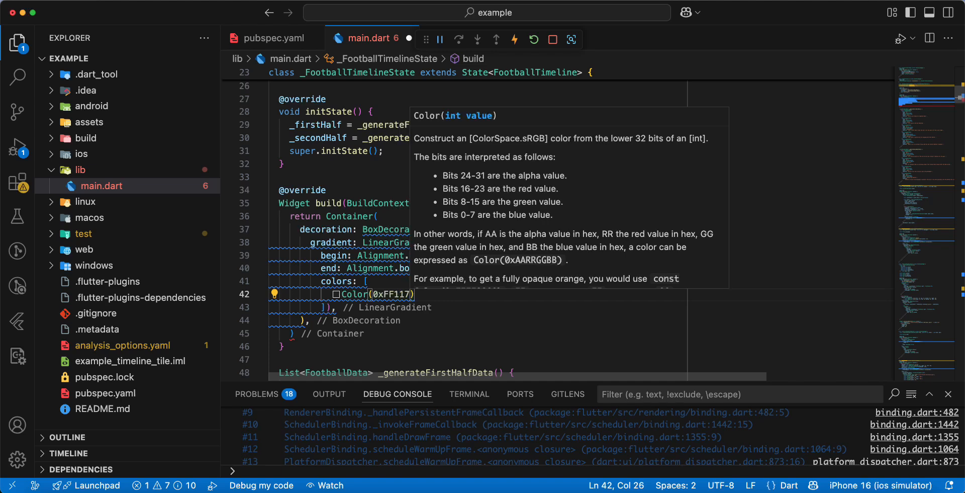
{"action": "type", "text": "E69"}
{"action": "type", "text": "Color(0x"}
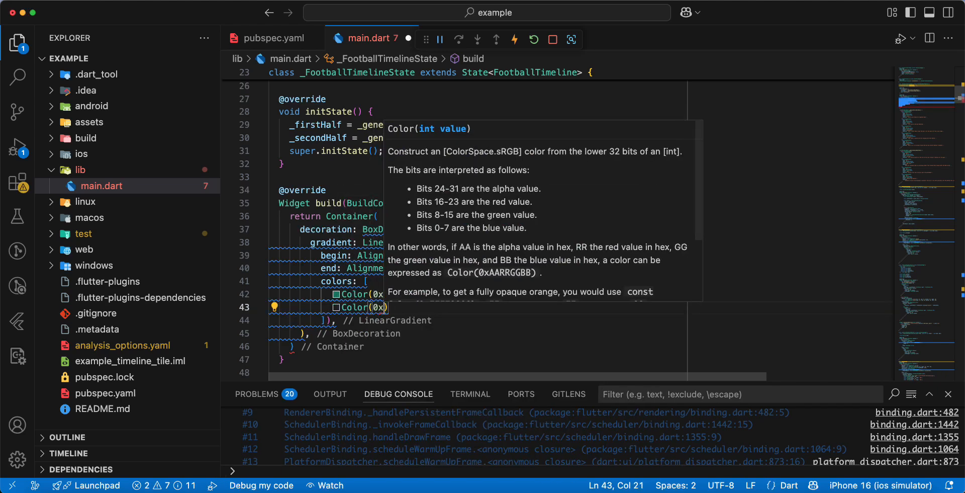
{"action": "type", "text": "FF3"}
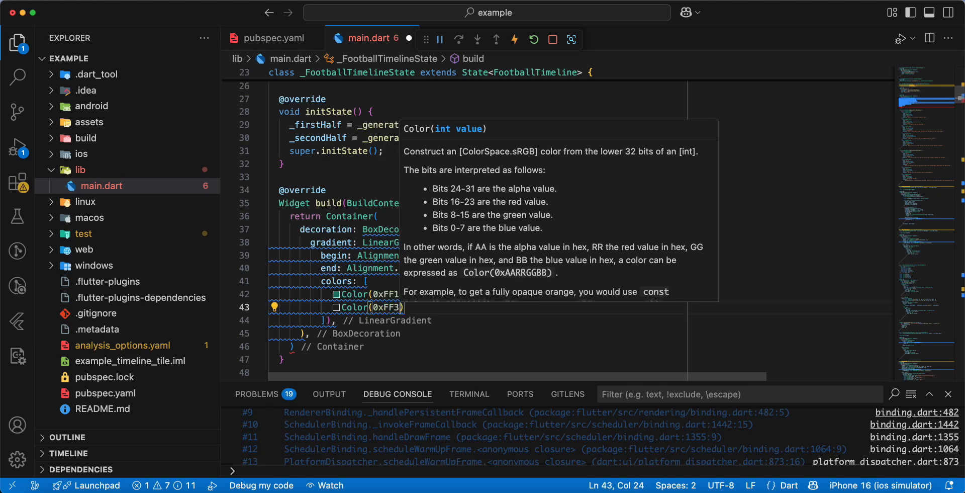
{"action": "type", "text": "8"}
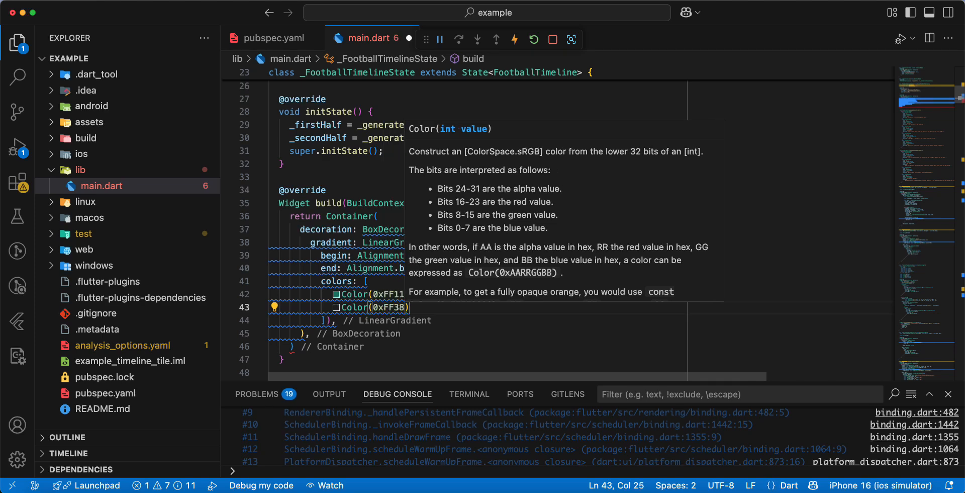
{"action": "type", "text": "3A47"}
{"action": "type", "text": "child: ,"}
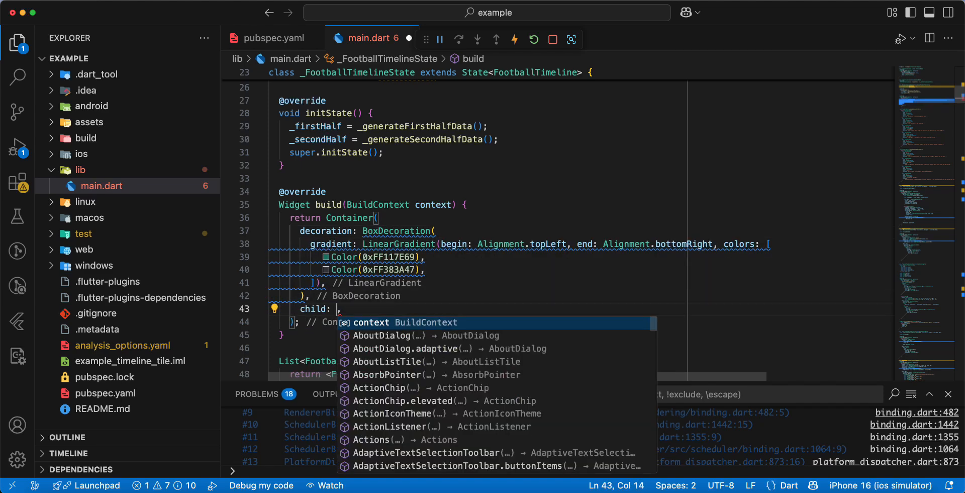
- Set child to SafeArea wrapping a transparent Scaffold with extendBodyBehindAppBar: true and a Center body
{"action": "type", "text": "SafeArea(child: child"}
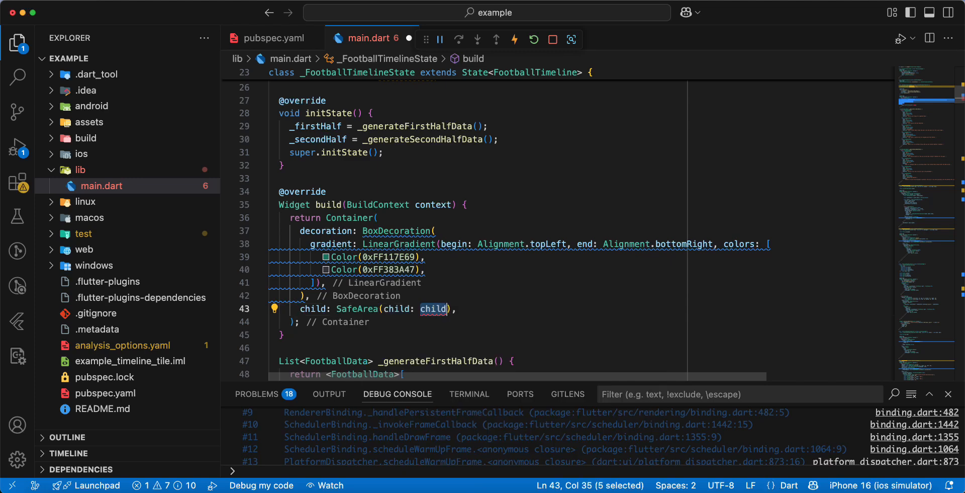
{"action": "type", "text": "Scaffold("}
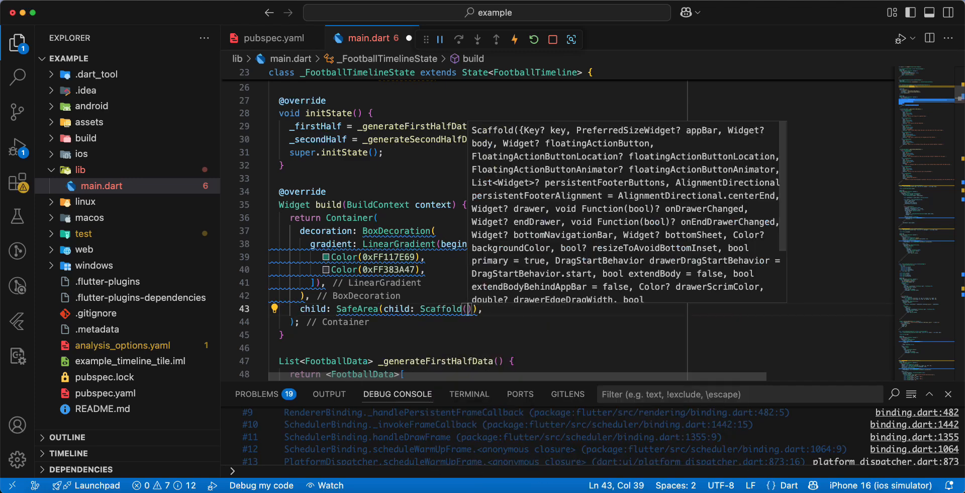
{"action": "type", "text": "backgroundColor:"}
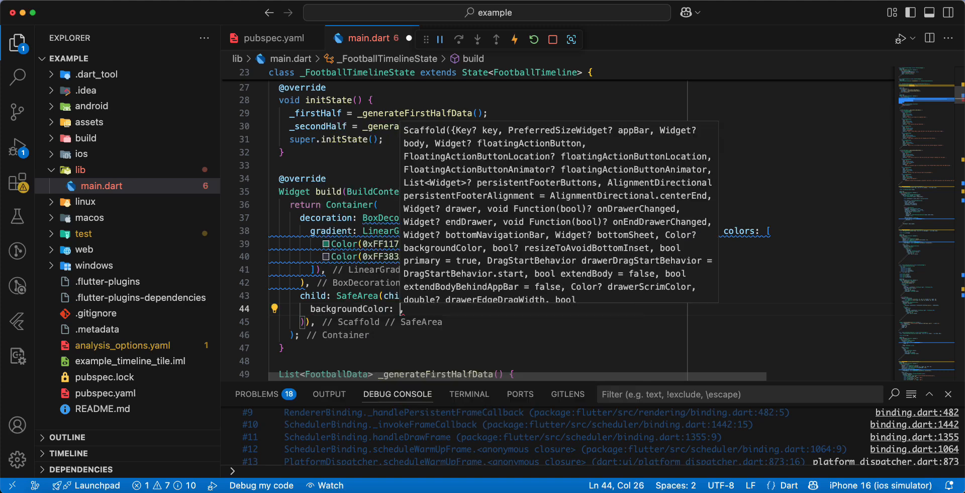
{"action": "type", "text": "Color"}
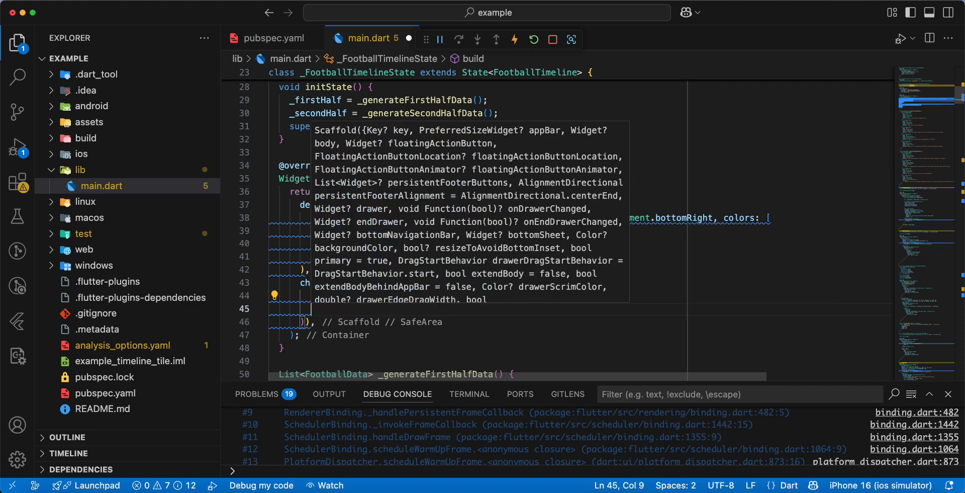
{"action": "type", "text": "ex"}
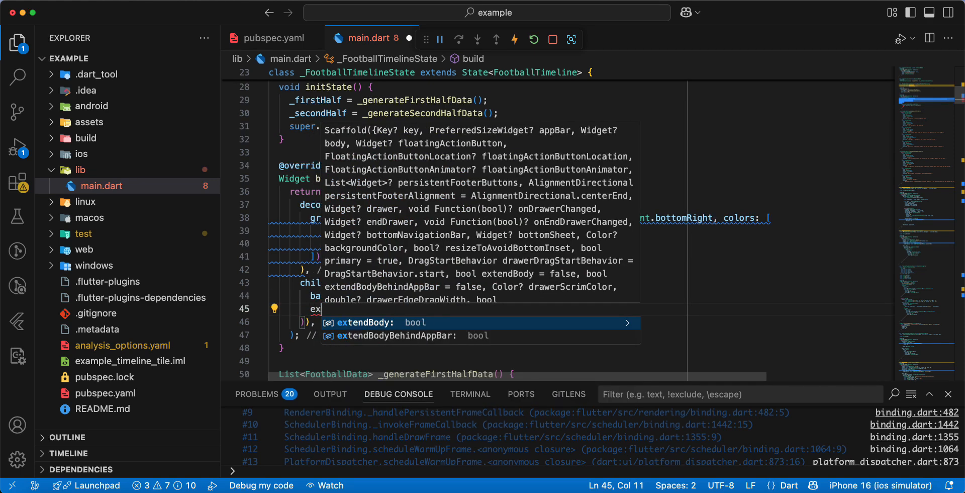
{"action": "key", "text": "down"}
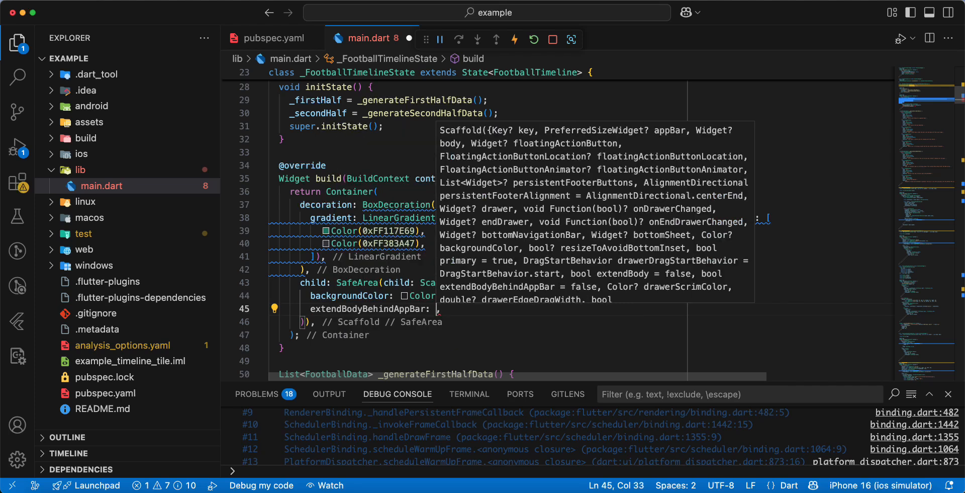
{"action": "type", "text": "true"}
{"action": "type", "text": "body: ,"}
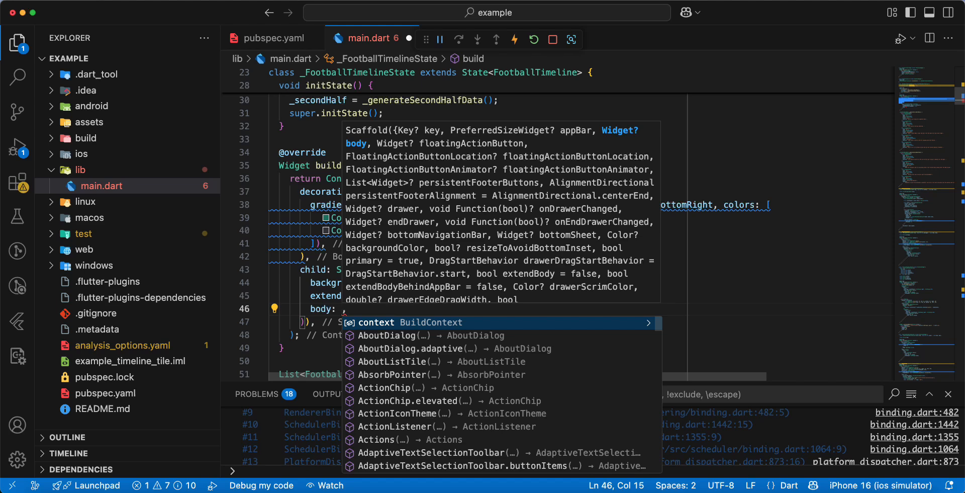
{"action": "type", "text": "Ce"}
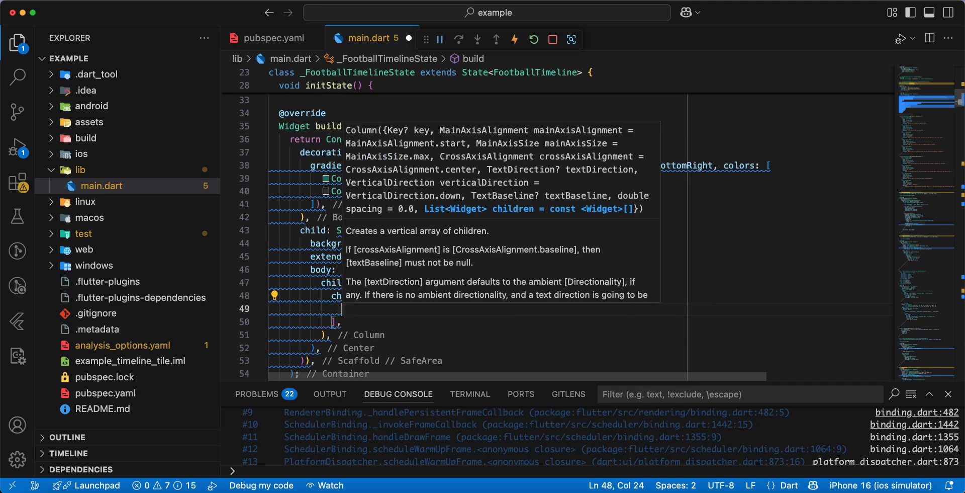
- Add SizedBox(height: 16) and Text('01 June 2020 16:00') to the Column children
{"action": "type", "text": "Siz"}
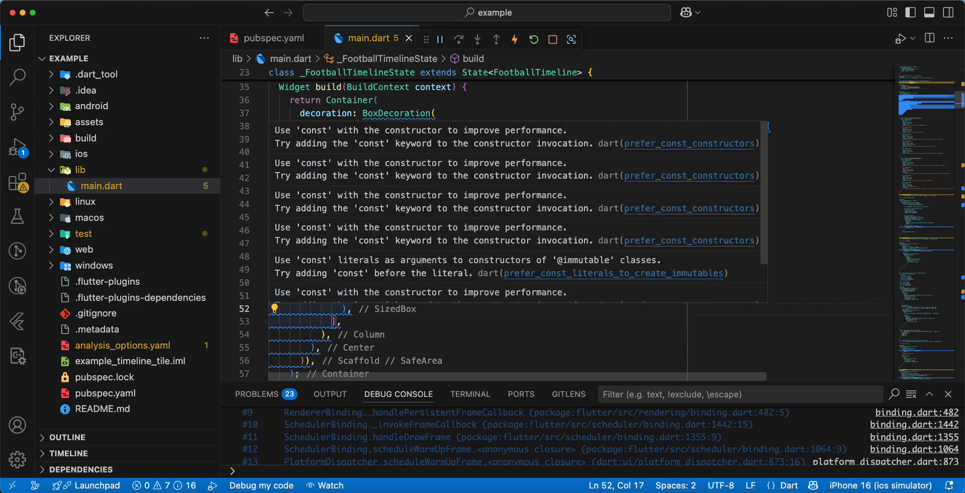
{"action": "type", "text": "Text("}
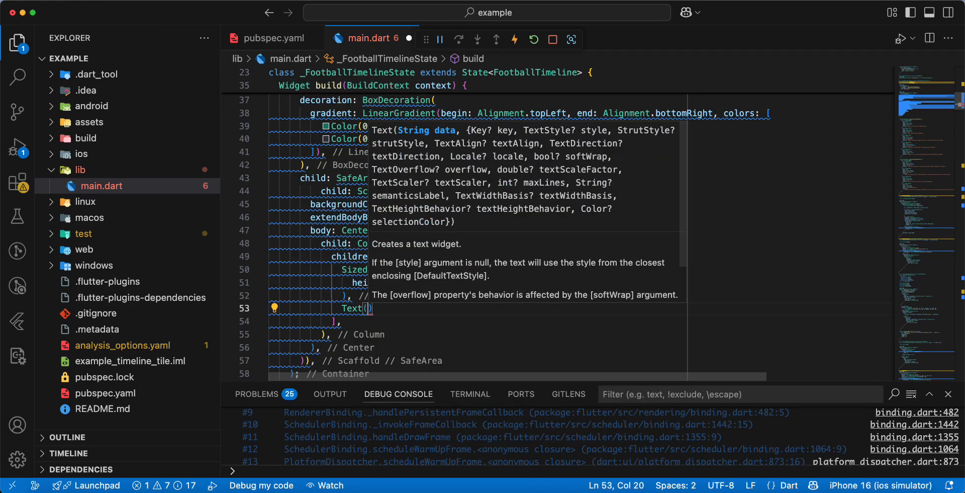
{"action": "type", "text": "'01'"}
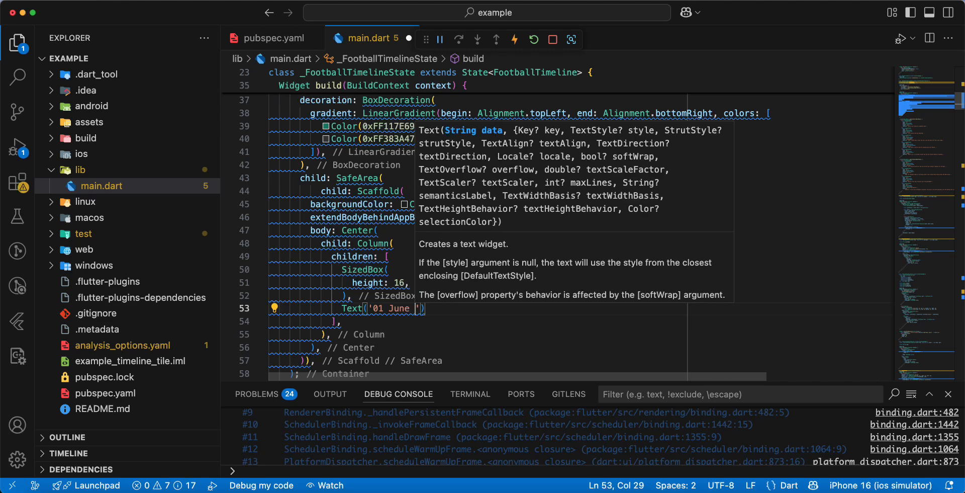
{"action": "type", "text": "2020 16"}
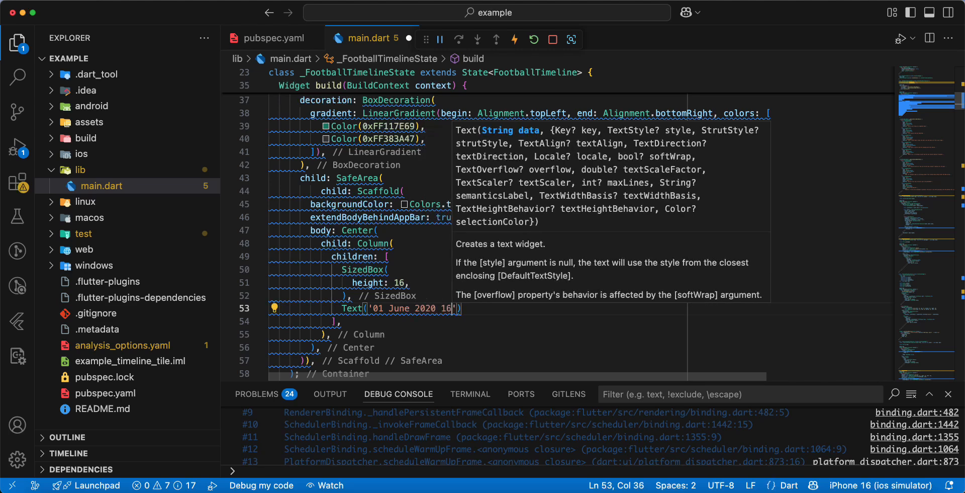
{"action": "type", "text": ":00"}
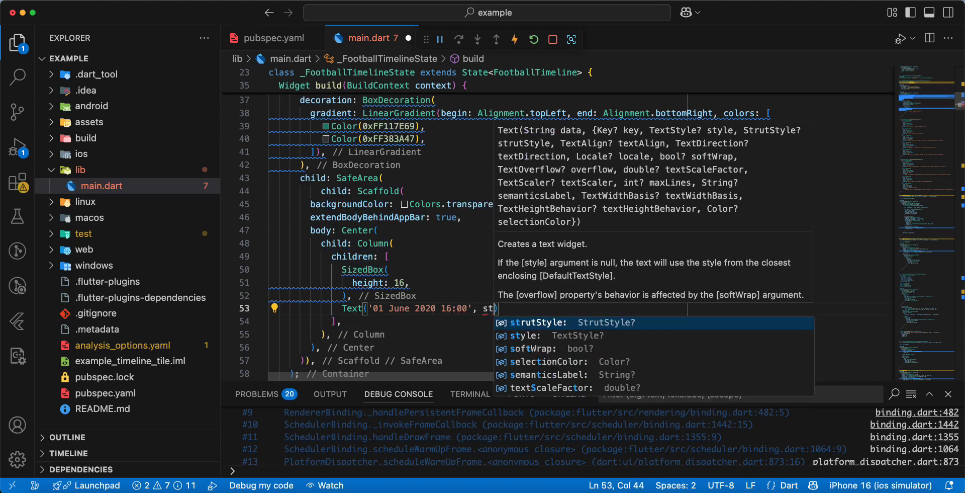
- Style the date with GoogleFonts.dosis(fontSize: 20, color: Colors.white.withOpacity(0.7)) and reformat
{"action": "type", "text": "style: TextStyle()"}
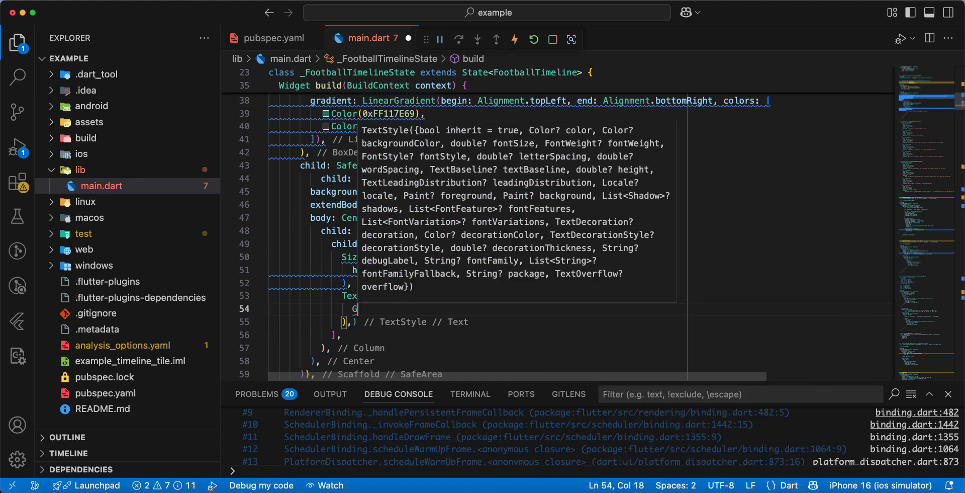
{"action": "type", "text": "Google"}
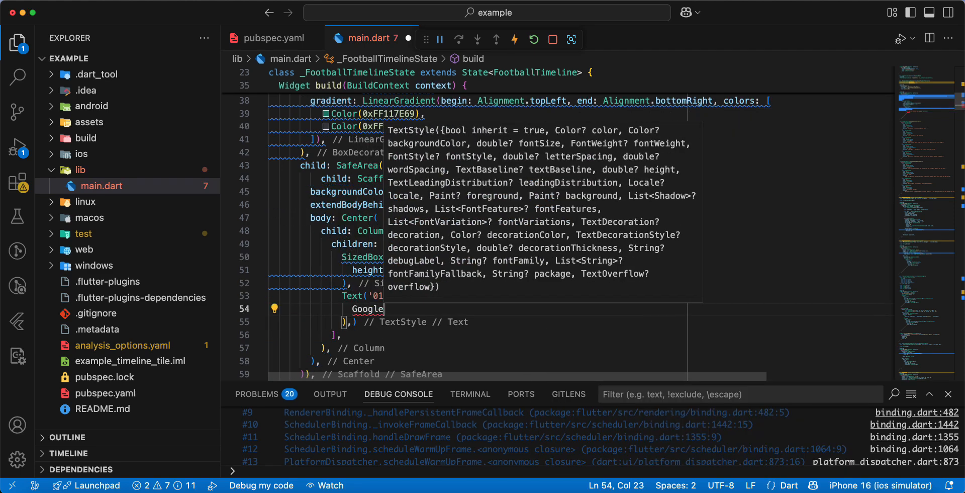
{"action": "type", "text": "Font"}
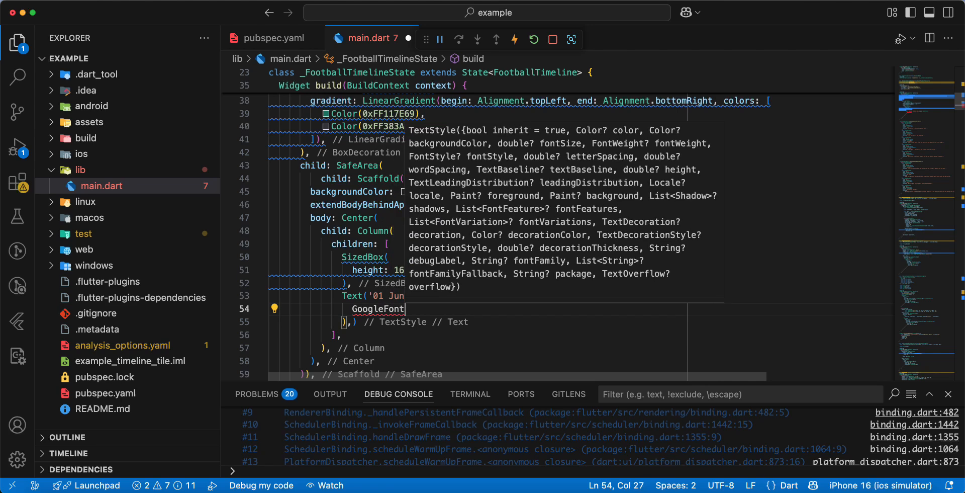
{"action": "type", "text": "."}
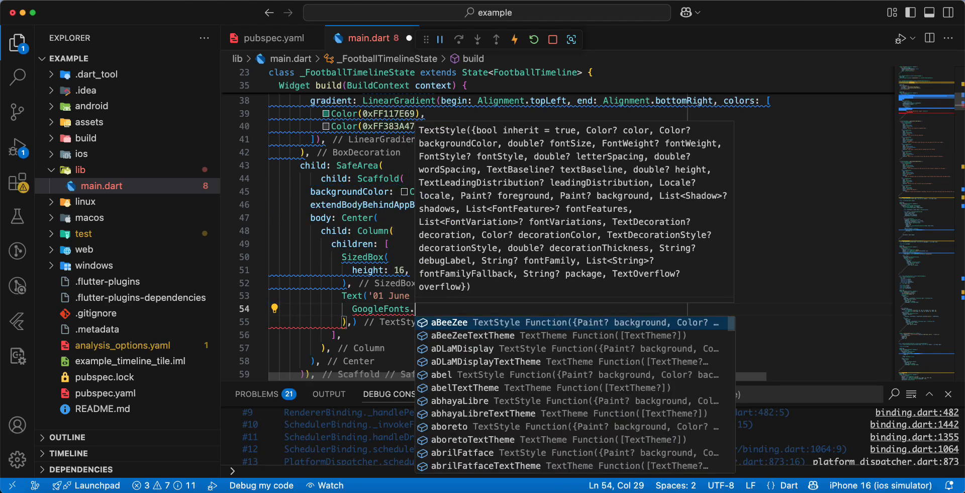
{"action": "type", "text": "s"}
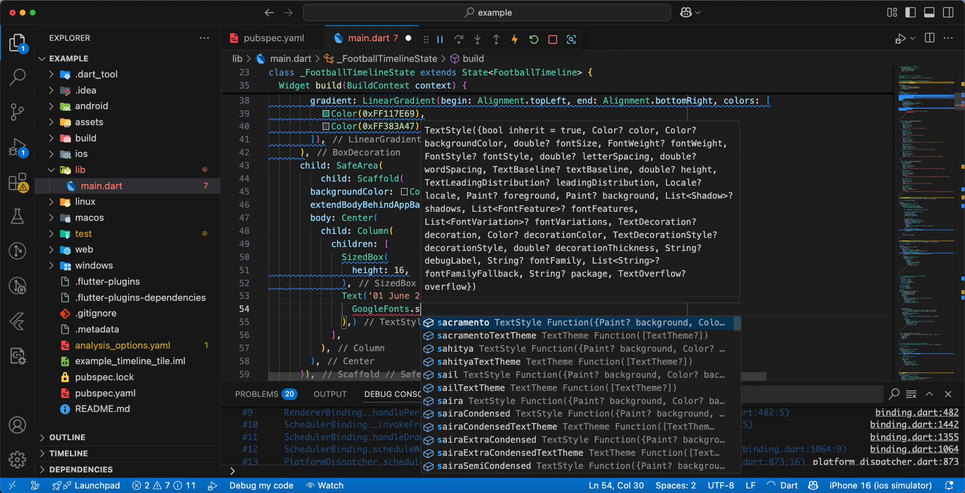
{"action": "type", "text": "dosis("}
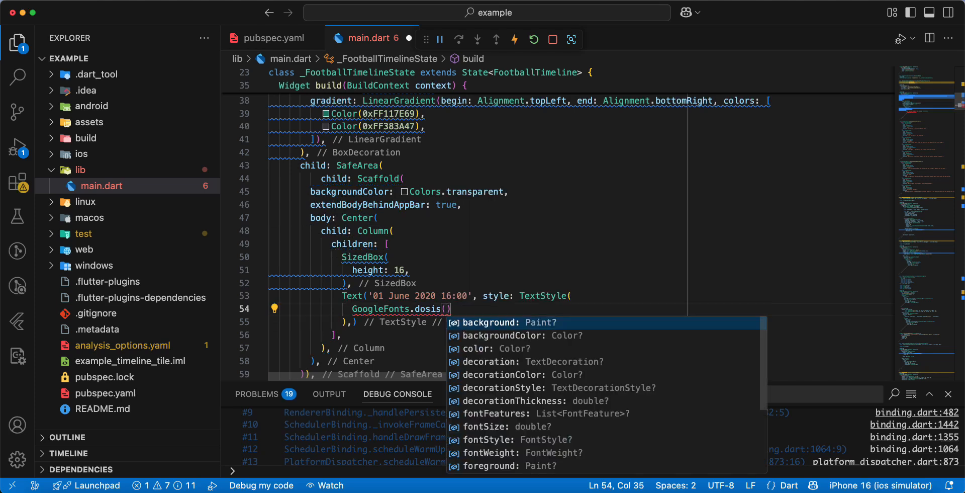
{"action": "type", "text": "fo"}
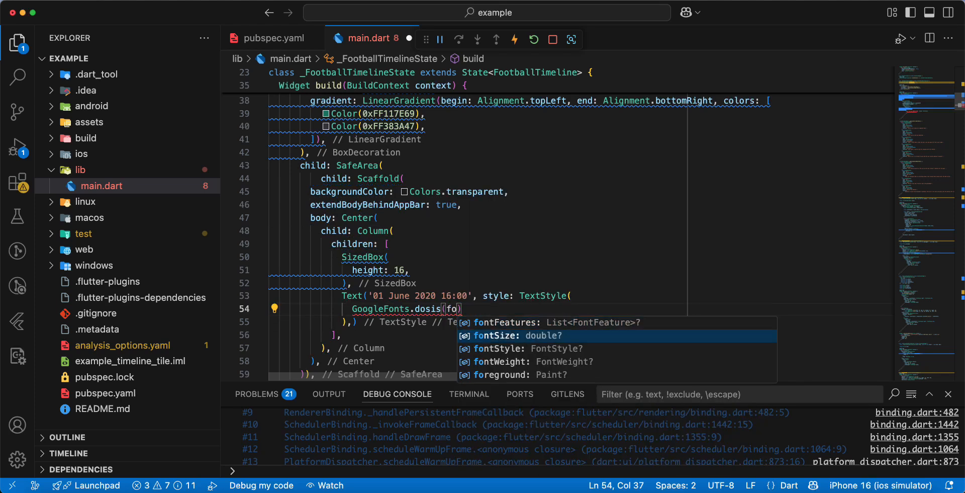
{"action": "type", "text": "fontSize: 2"}
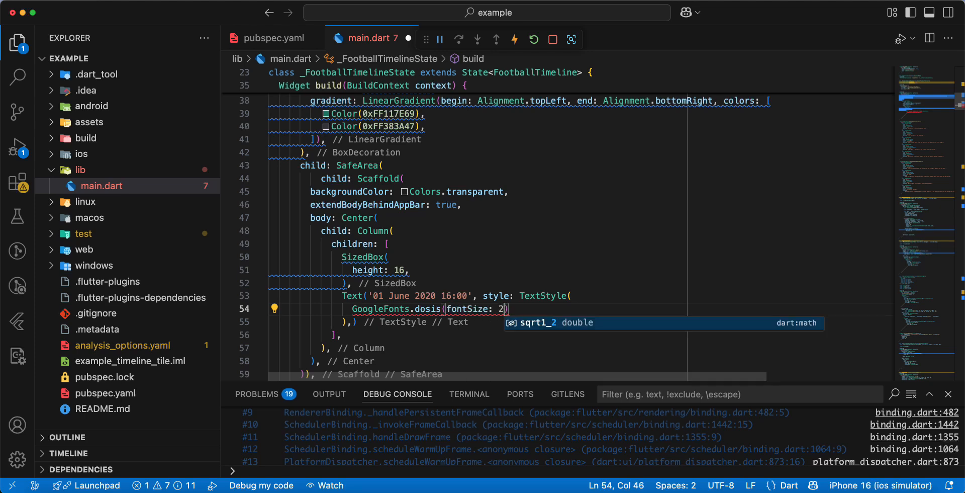
{"action": "type", "text": "0, color: Colors."}
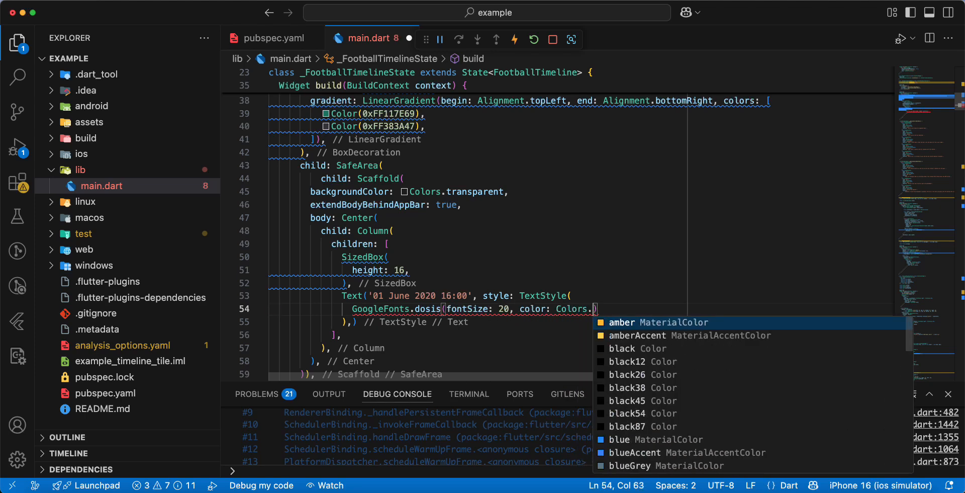
{"action": "type", "text": "white.withOpacity(opacity"}
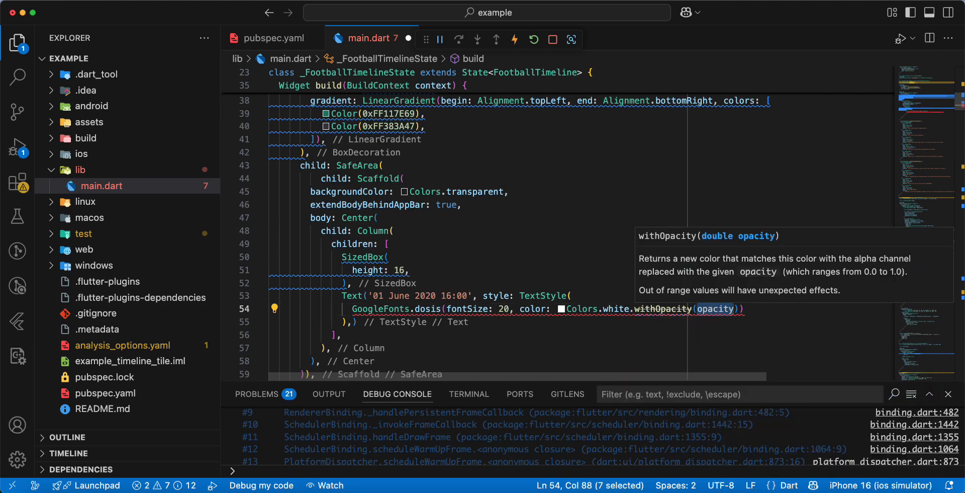
{"action": "type", "text": "0."}
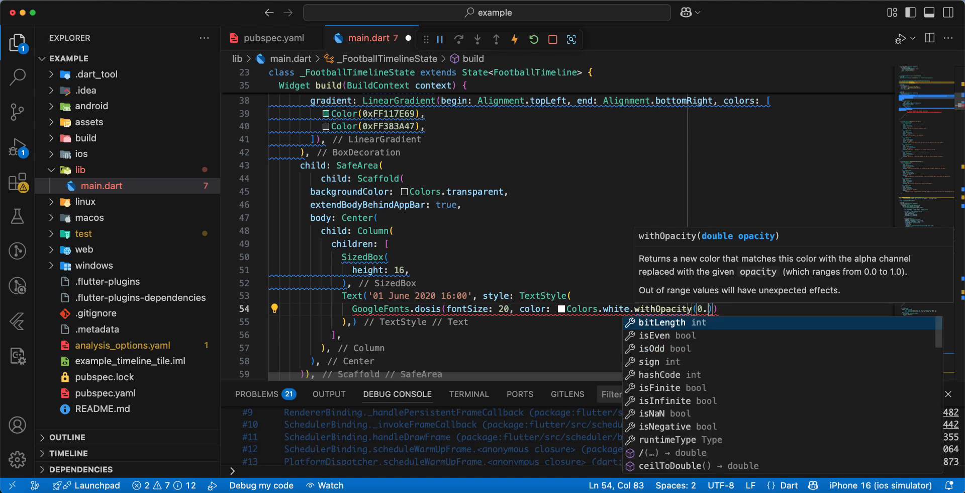
{"action": "type", "text": "7"}
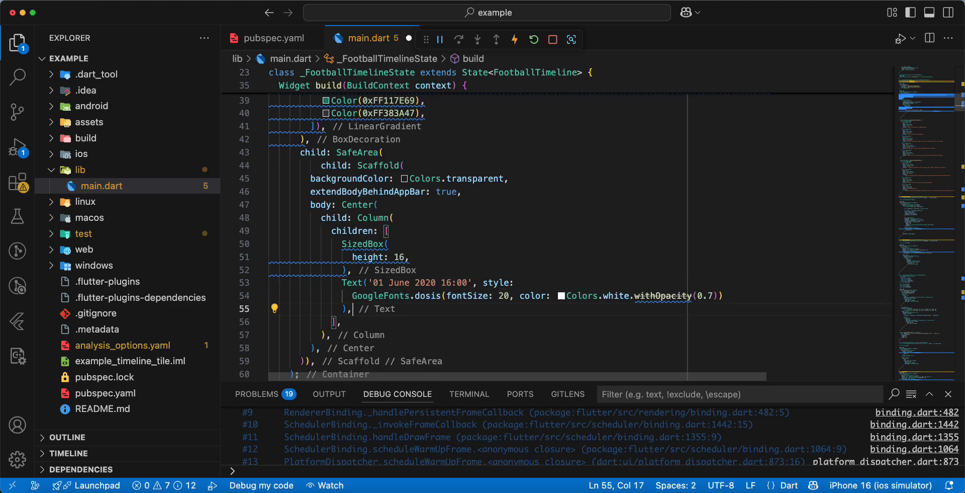
{"action": "key", "text": "cmd+s"}
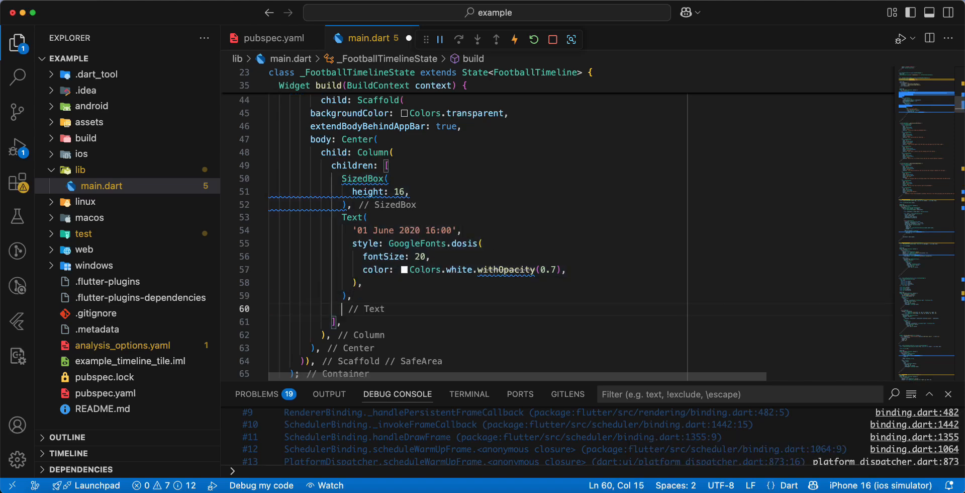
- Add _Scoreboard() after the date text
{"action": "type", "text": "_Scoreboard(),"}
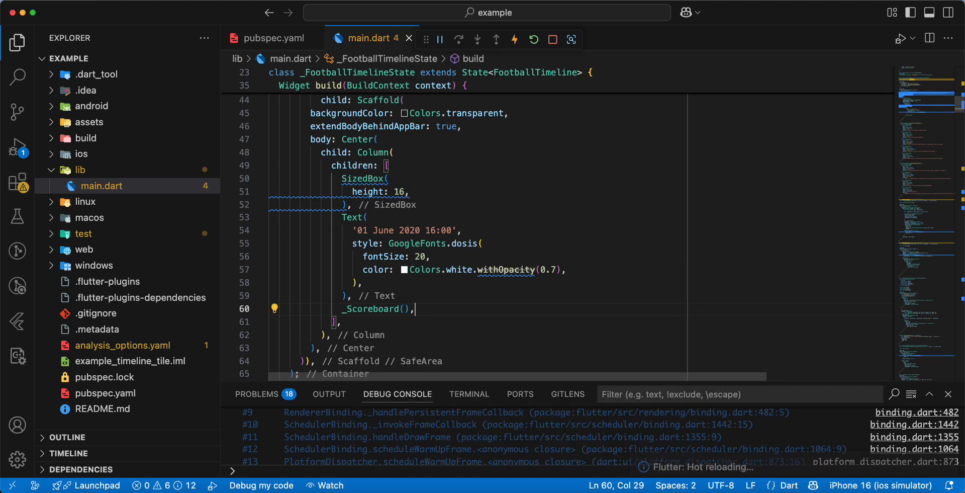
- Add an Expanded CustomScrollView after _Scoreboard()
{"action": "left_click", "coordinate": [274, 179]}
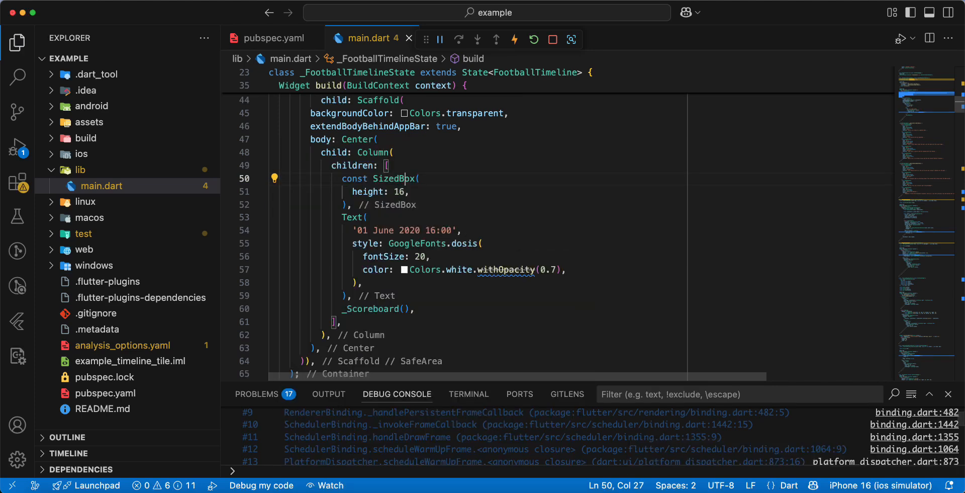
{"action": "left_click", "coordinate": [392, 308]}
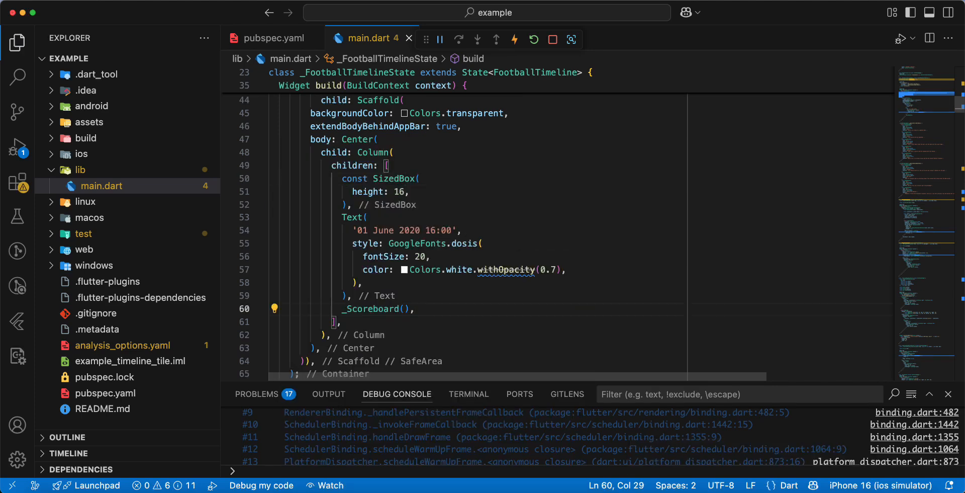
{"action": "type", "text": "Exp"}
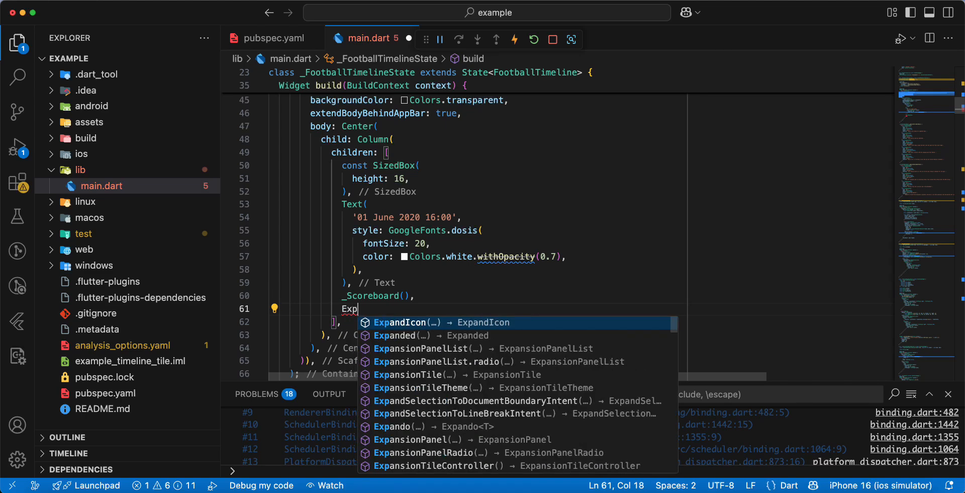
{"action": "left_click", "coordinate": [401, 335]}
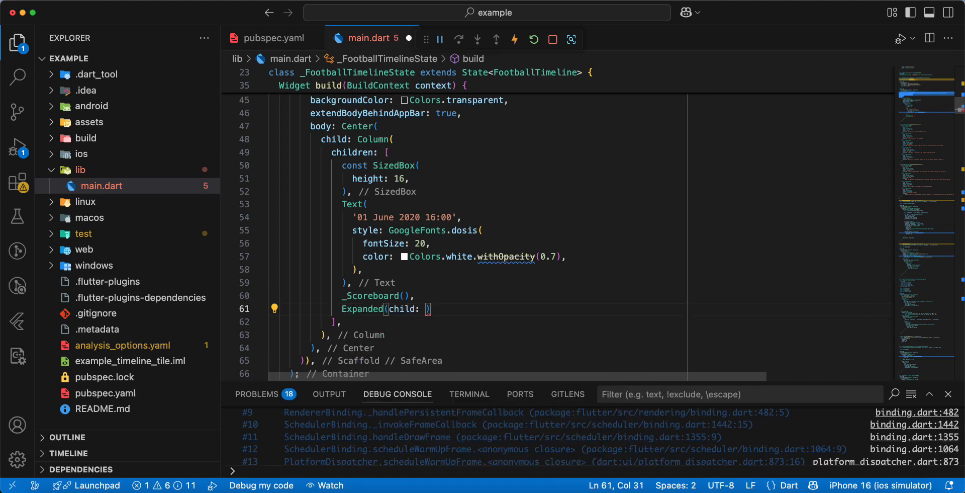
{"action": "type", "text": "Cus"}
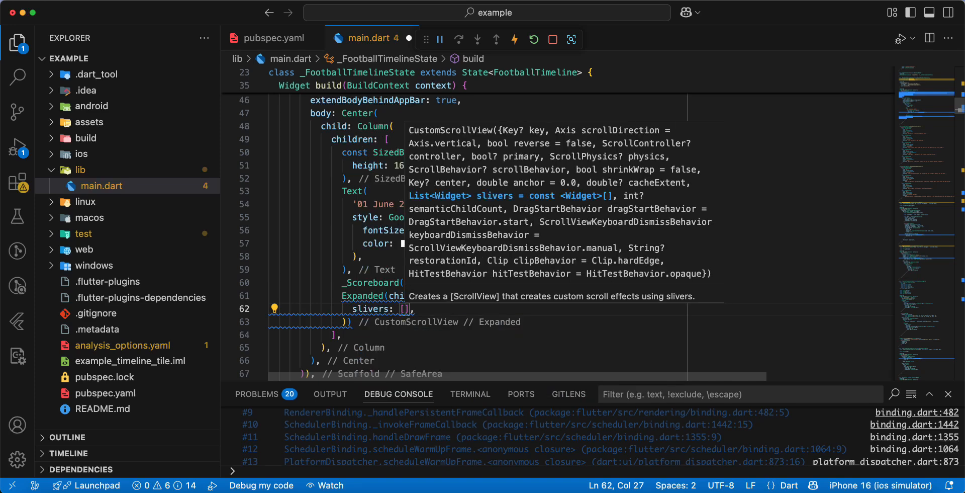
- Make the first sliver _TimelineFootball(data: _firstHalf)
{"action": "type", "text": "_T"}
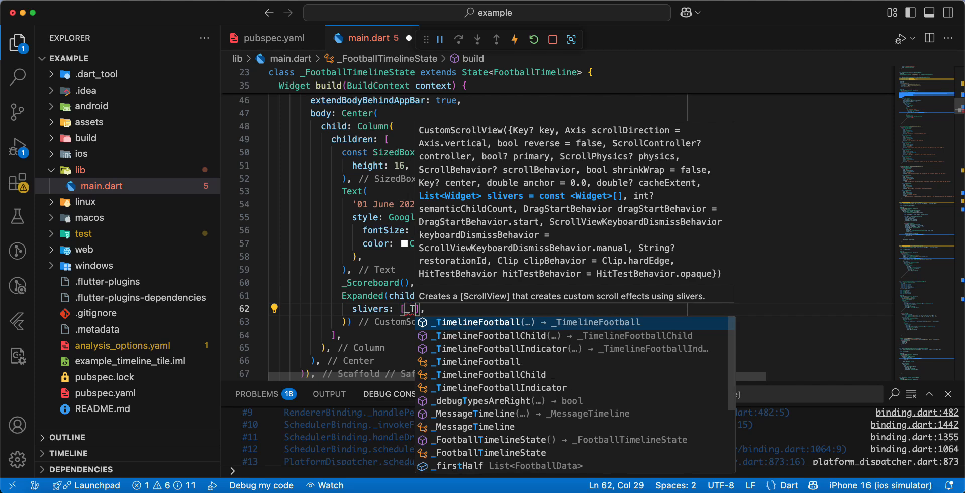
{"action": "type", "text": "ie"}
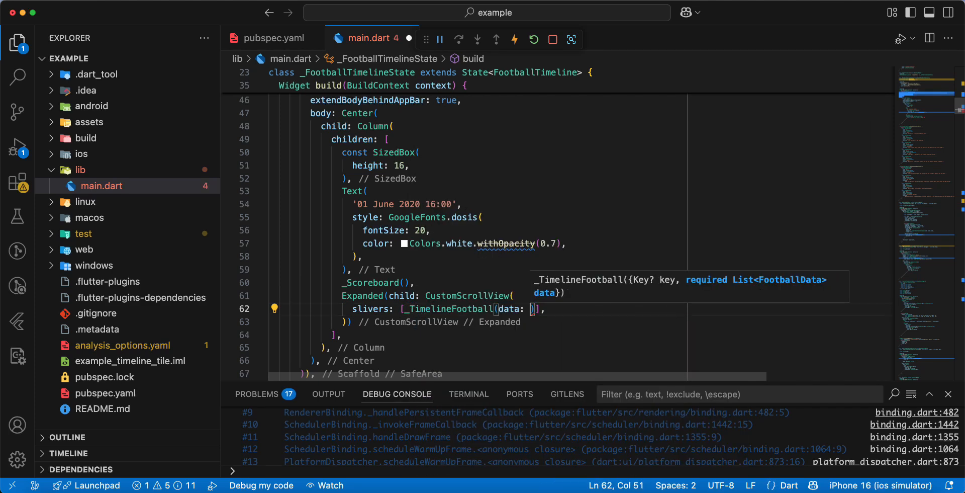
{"action": "type", "text": "_firstHalf,"}
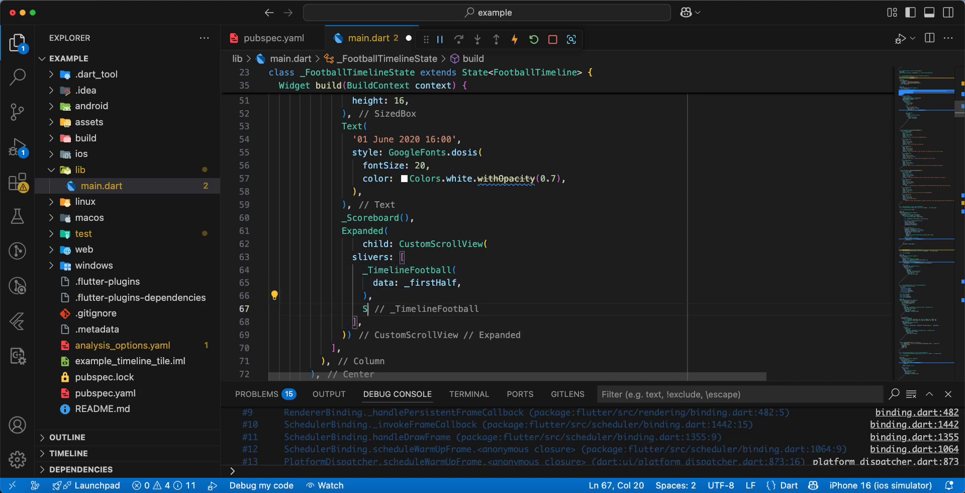
- Add a SliverList whose SliverChildListDelegate holds a const _MessageTimeline 'End of the fist half!'
{"action": "type", "text": "liverL"}
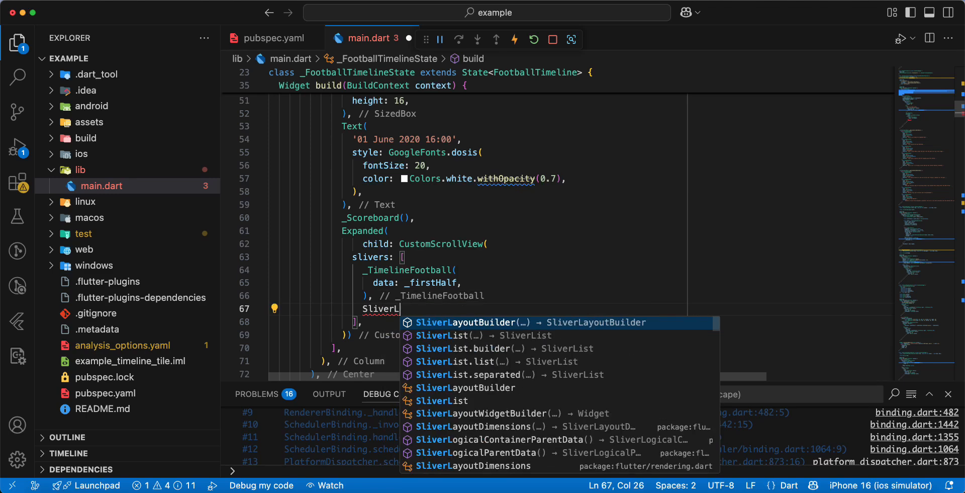
{"action": "left_click", "coordinate": [454, 348]}
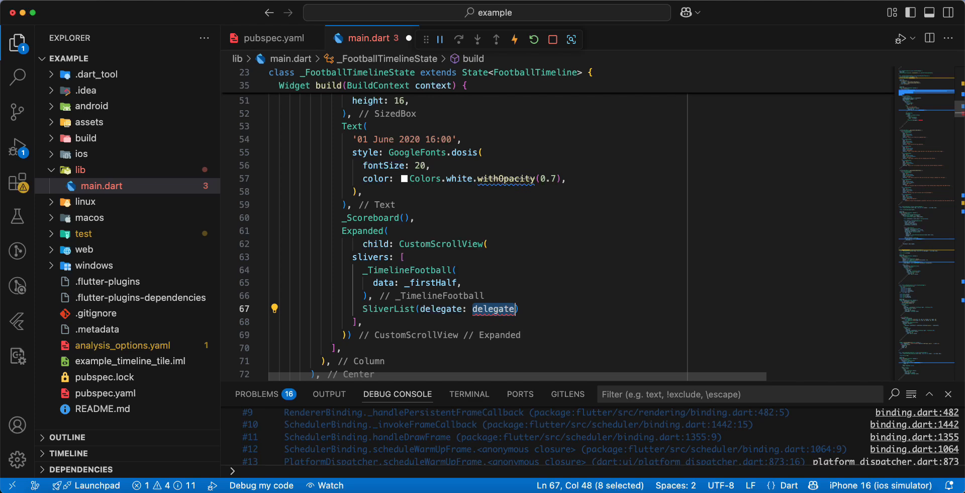
{"action": "type", "text": "S"}
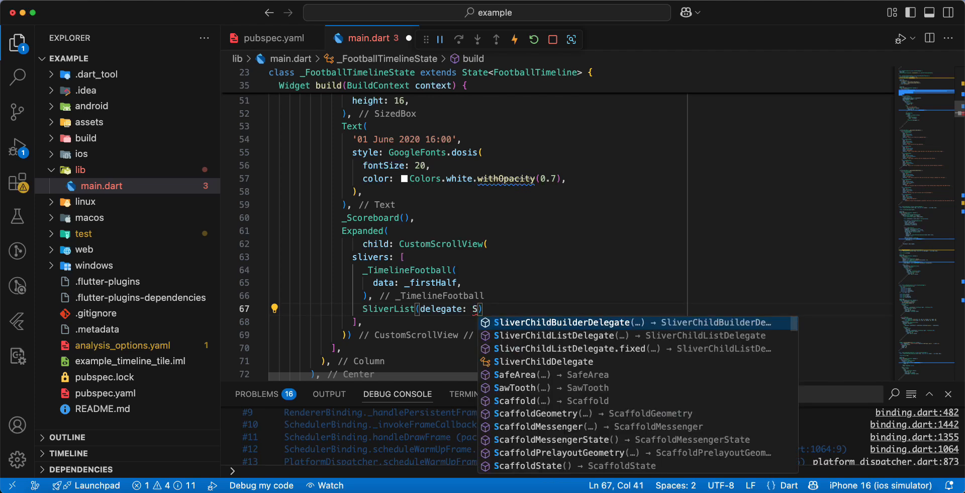
{"action": "type", "text": "liver"}
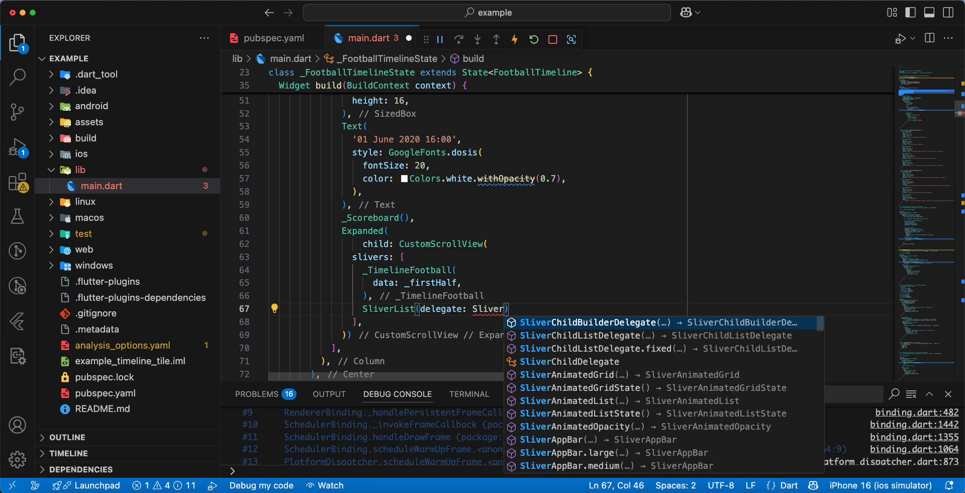
{"action": "key", "text": "Down"}
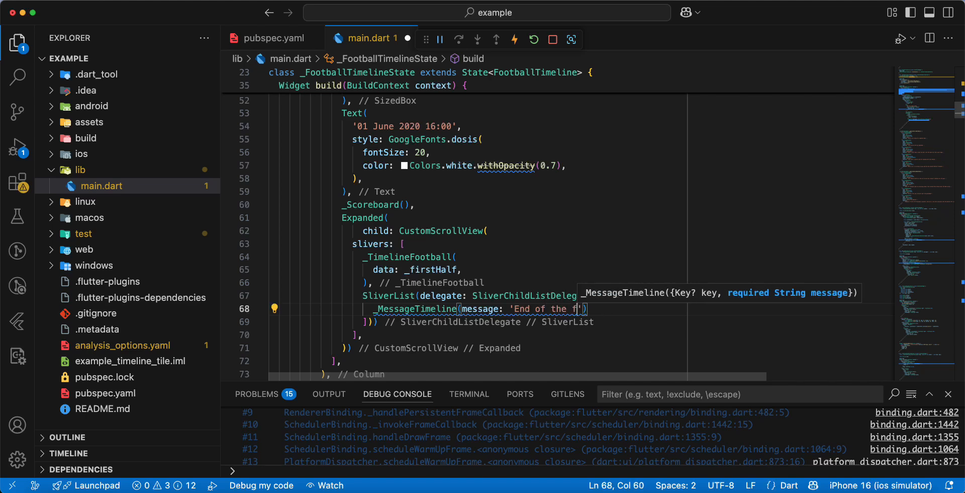
{"action": "type", "text": "ist half!"}
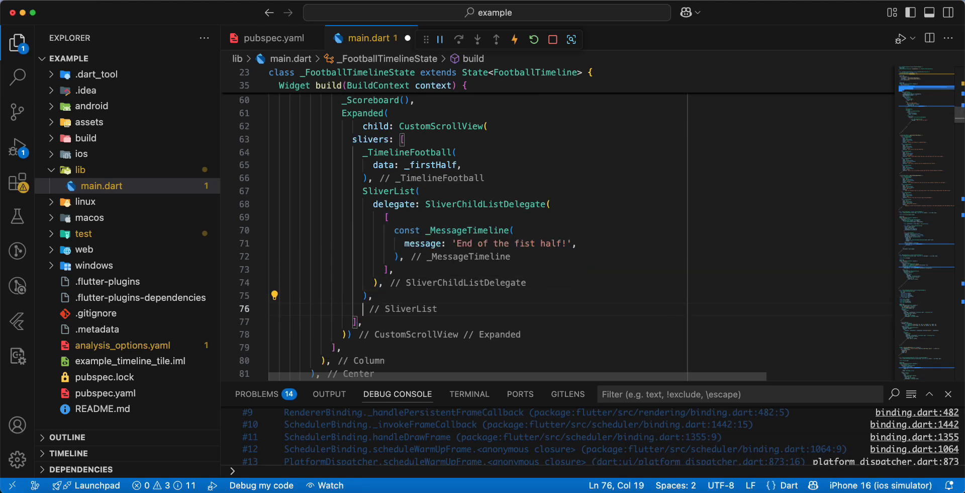
- Start another _TimelineFootball sliver after the message list
{"action": "type", "text": "_TimelineFootball(data: data"}
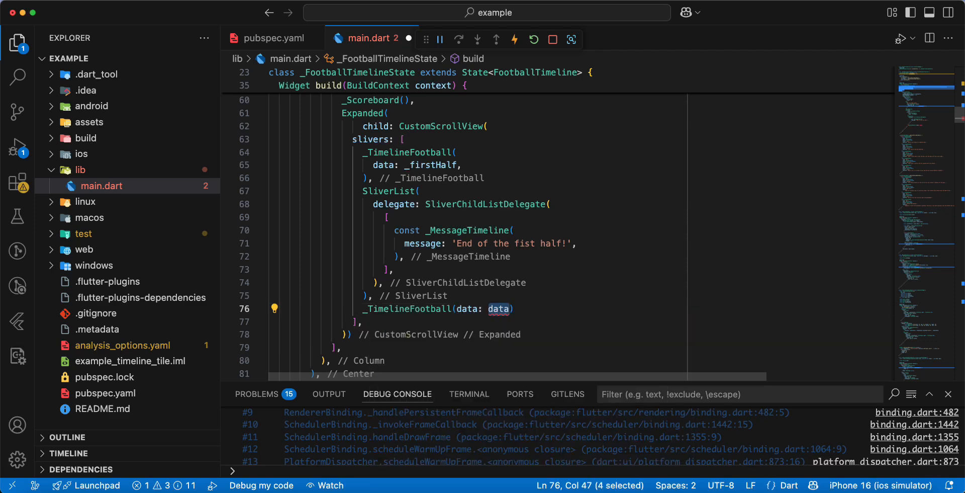
- Feed the second _TimelineFootball with _secondHalf and begin the following SliverList
{"action": "type", "text": "_secondHalf"}
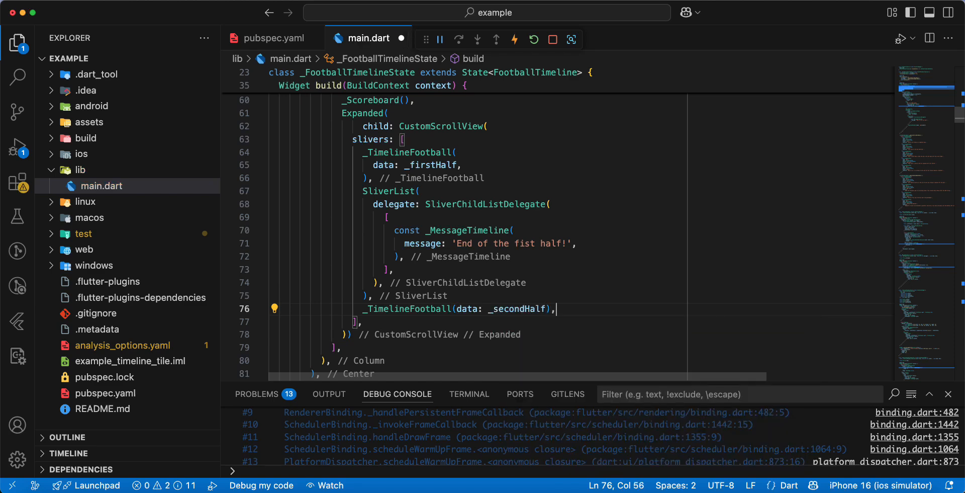
{"action": "type", "text": "Slib"}
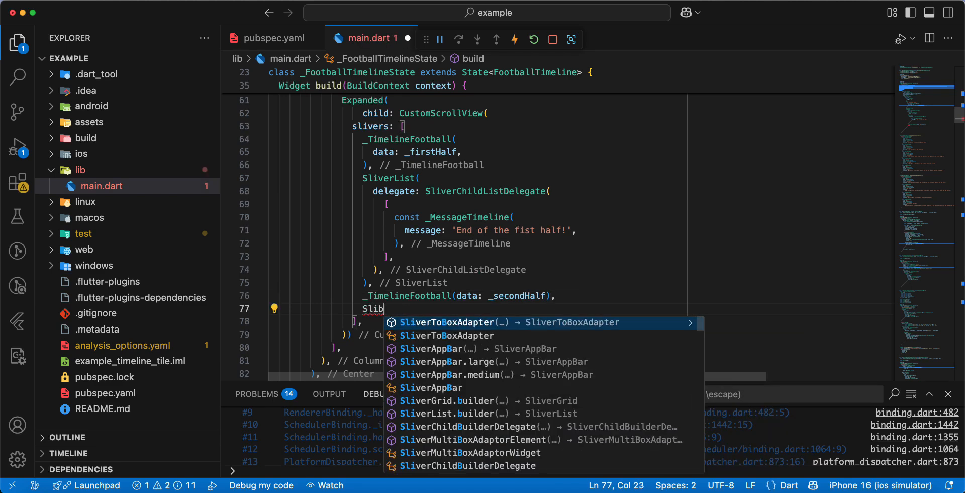
{"action": "key", "text": "Backspace"}
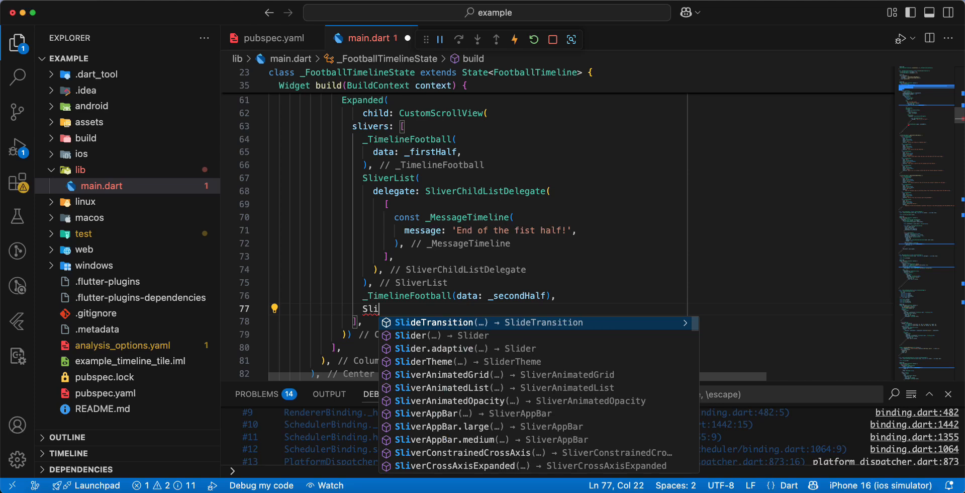
{"action": "type", "text": "verList(delegate: delegate"}
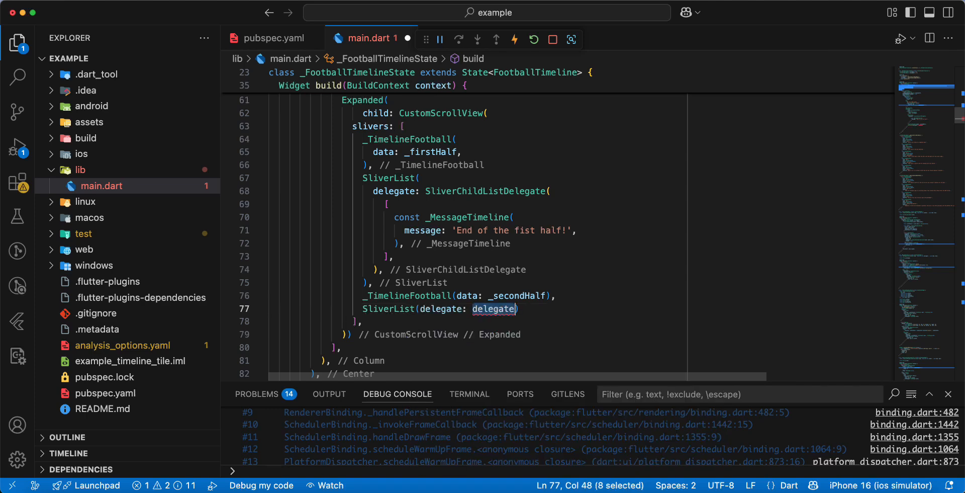
- Fill the SliverList with a const full-time 'Arsenal goes home with the victory!' message and save
{"action": "type", "text": "A"}
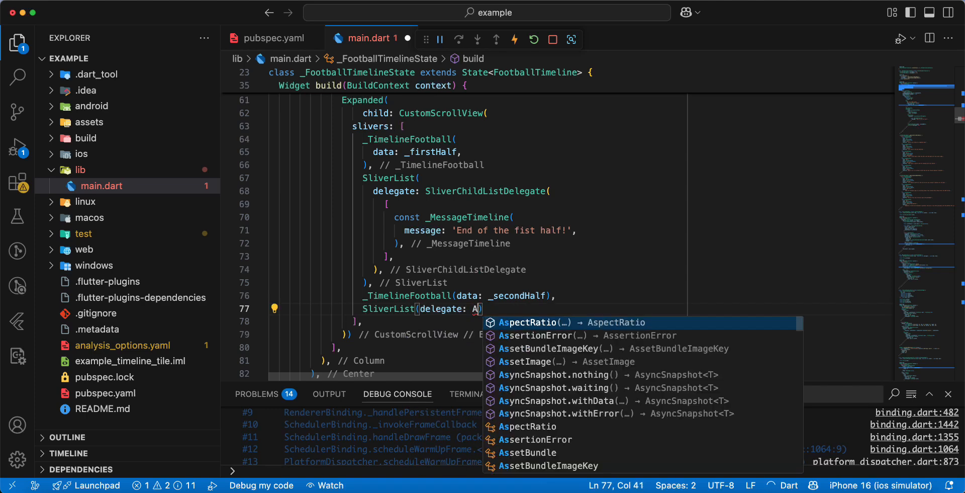
{"action": "type", "text": "liverChildListDelegate(["}
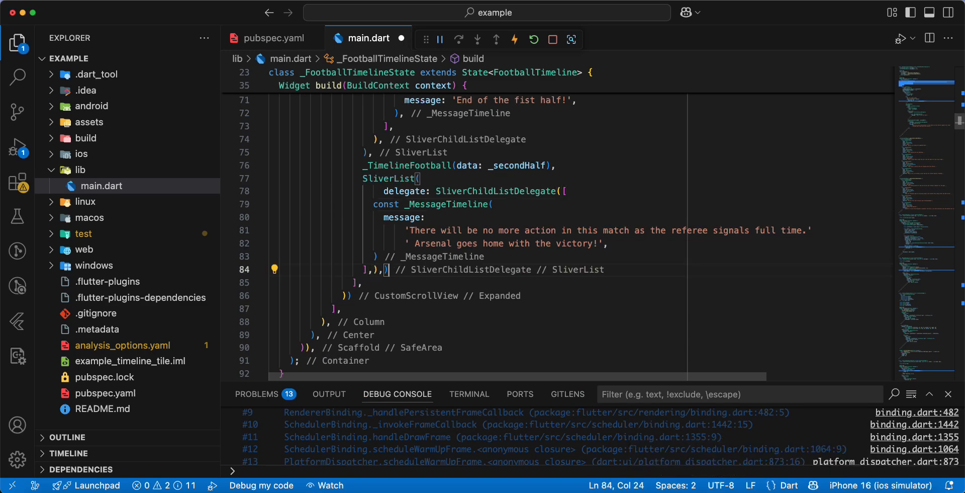
{"action": "key", "text": "Cmd+S"}
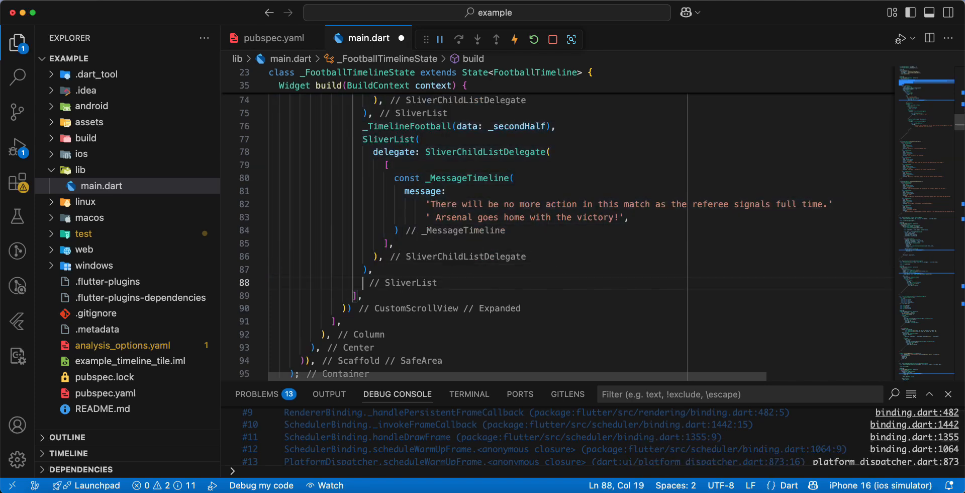
- End the slivers with a SliverPadding of EdgeInsets.only(top: 20)
{"action": "type", "text": "Sliver"}
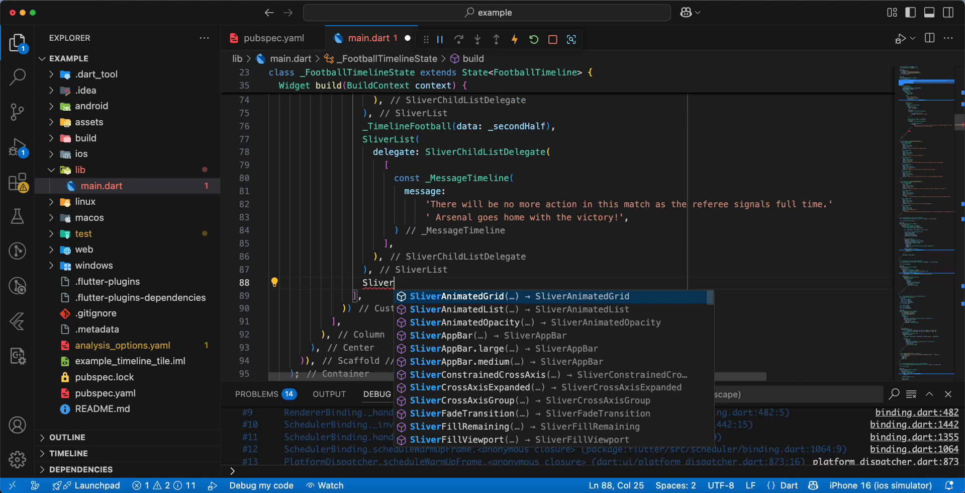
{"action": "type", "text": "Padding(padding: E"}
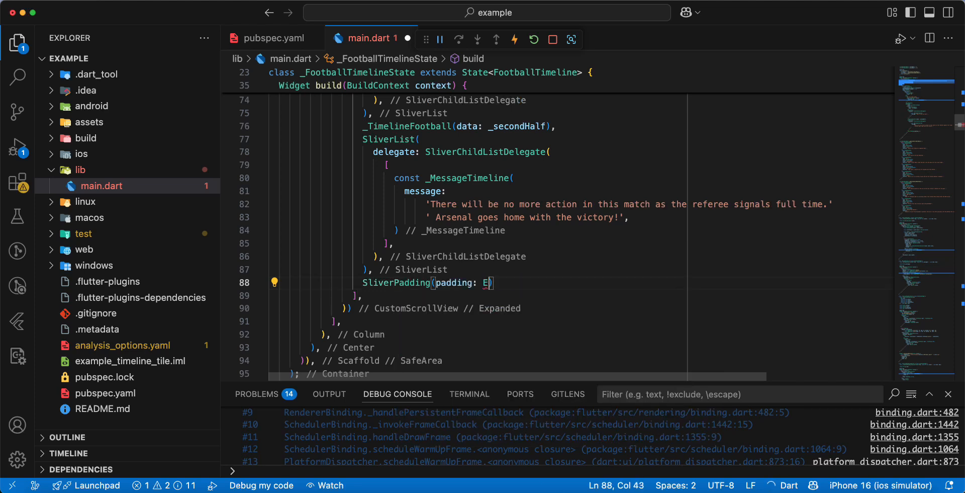
{"action": "type", "text": "dgeInsets.only("}
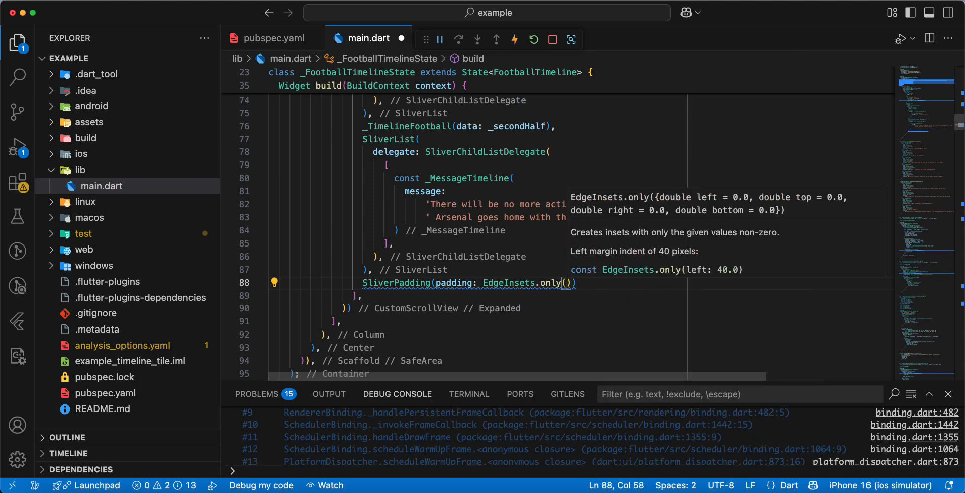
{"action": "type", "text": "top: 20"}
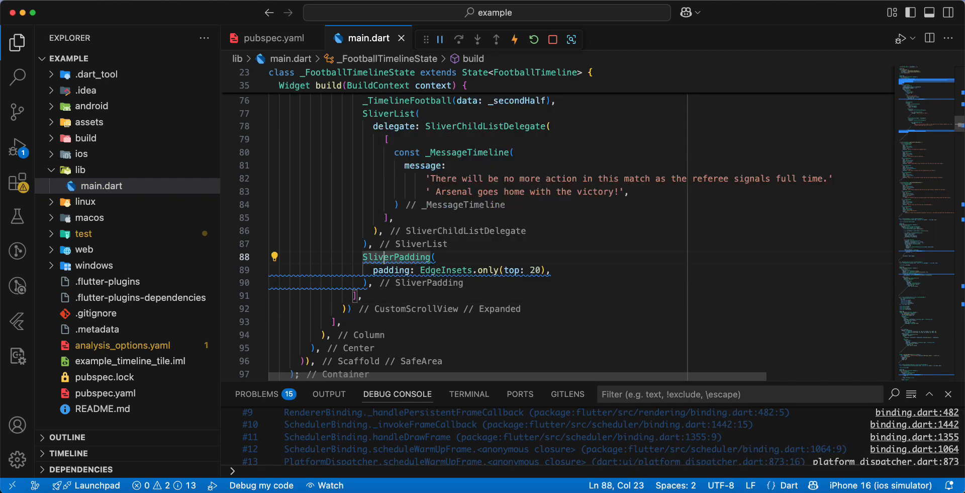
- Make the BoxDecoration const via the Quick Fix and hot-restart the app
{"action": "type", "text": "const"}
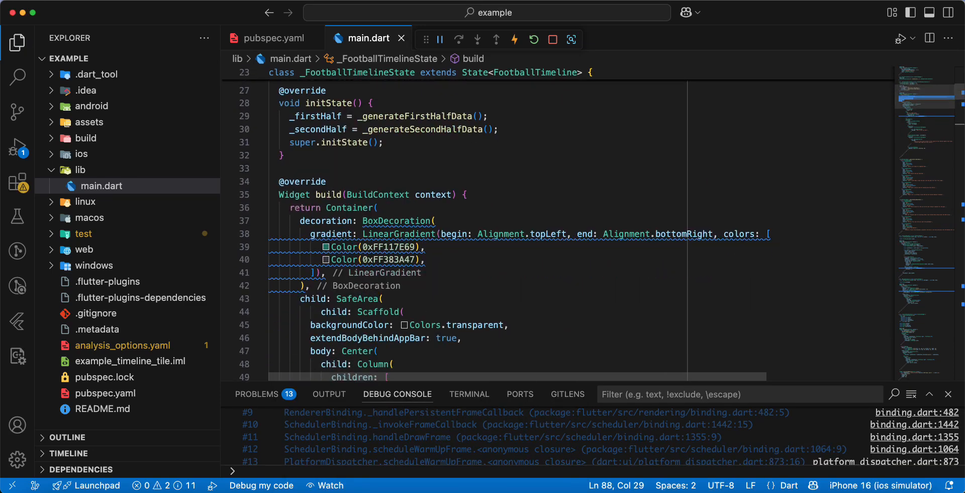
{"action": "left_click", "coordinate": [275, 220]}
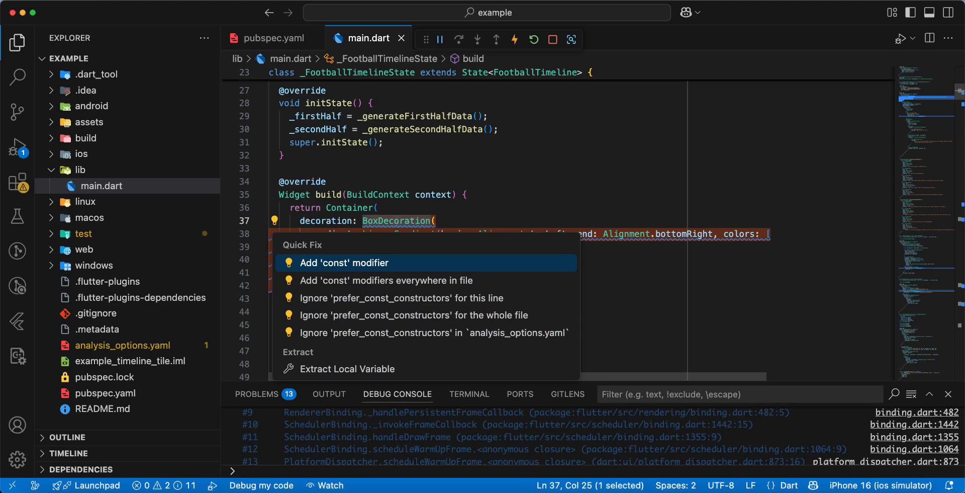
{"action": "left_click", "coordinate": [343, 263]}
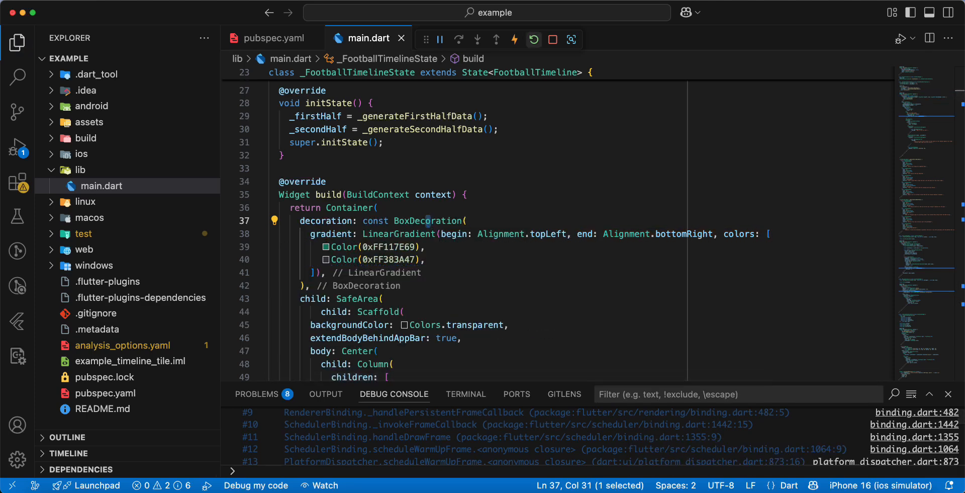
{"action": "left_click", "coordinate": [534, 40]}
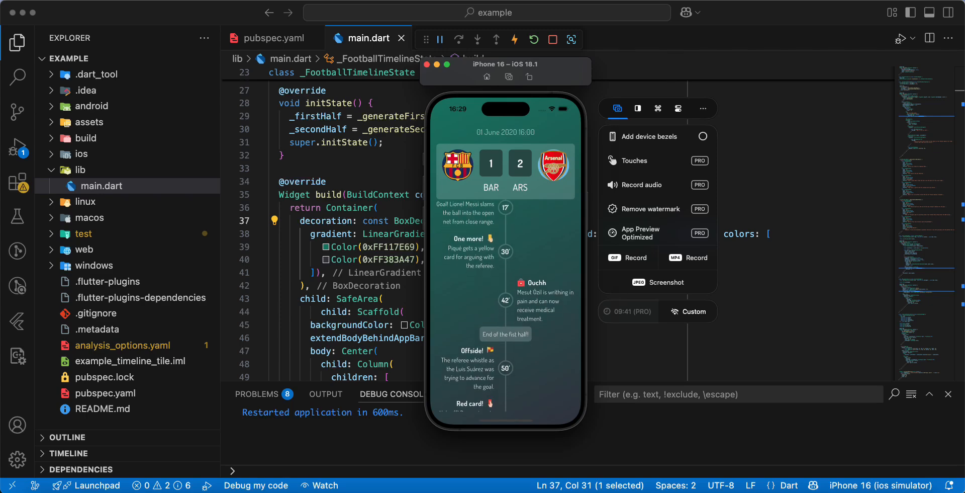
- Scroll the simulator's timeline down to the final full-time Arsenal victory message
{"action": "scroll", "scroll_direction": "down", "scroll_amount": 3}
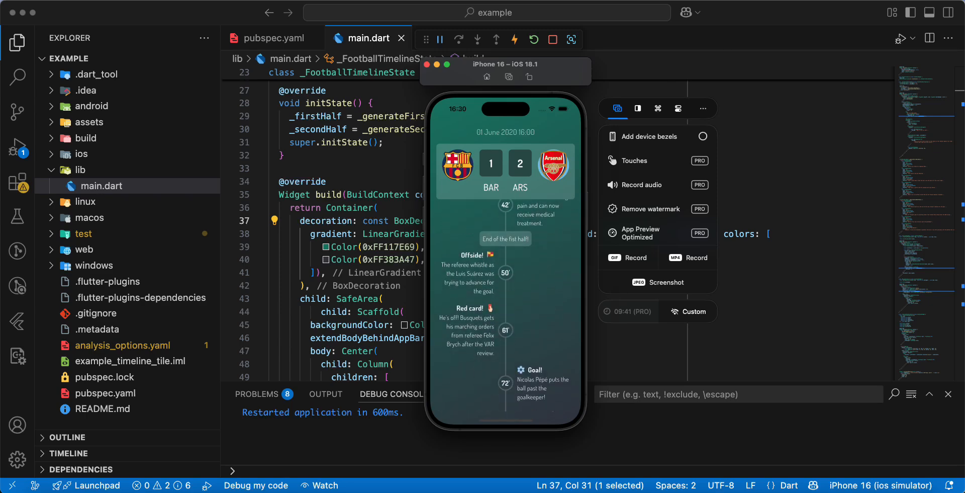
{"action": "scroll", "scroll_direction": "down", "scroll_amount": 3}
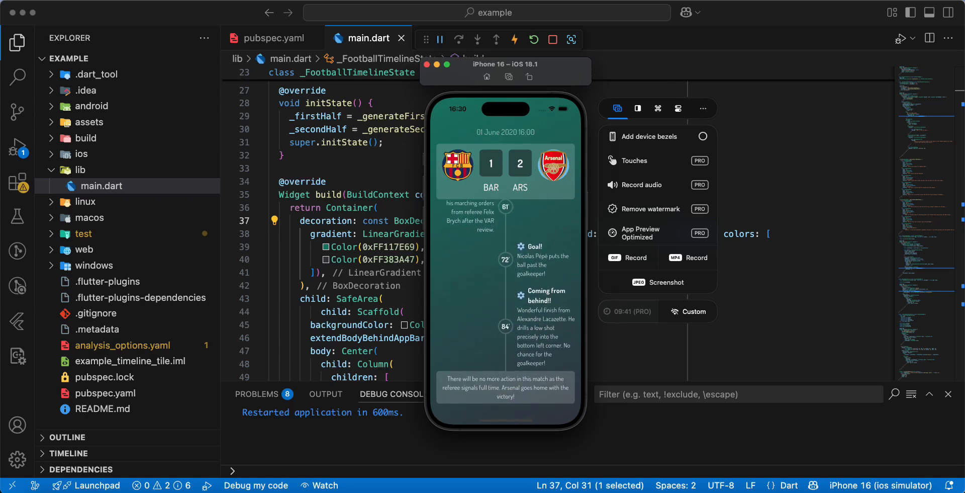